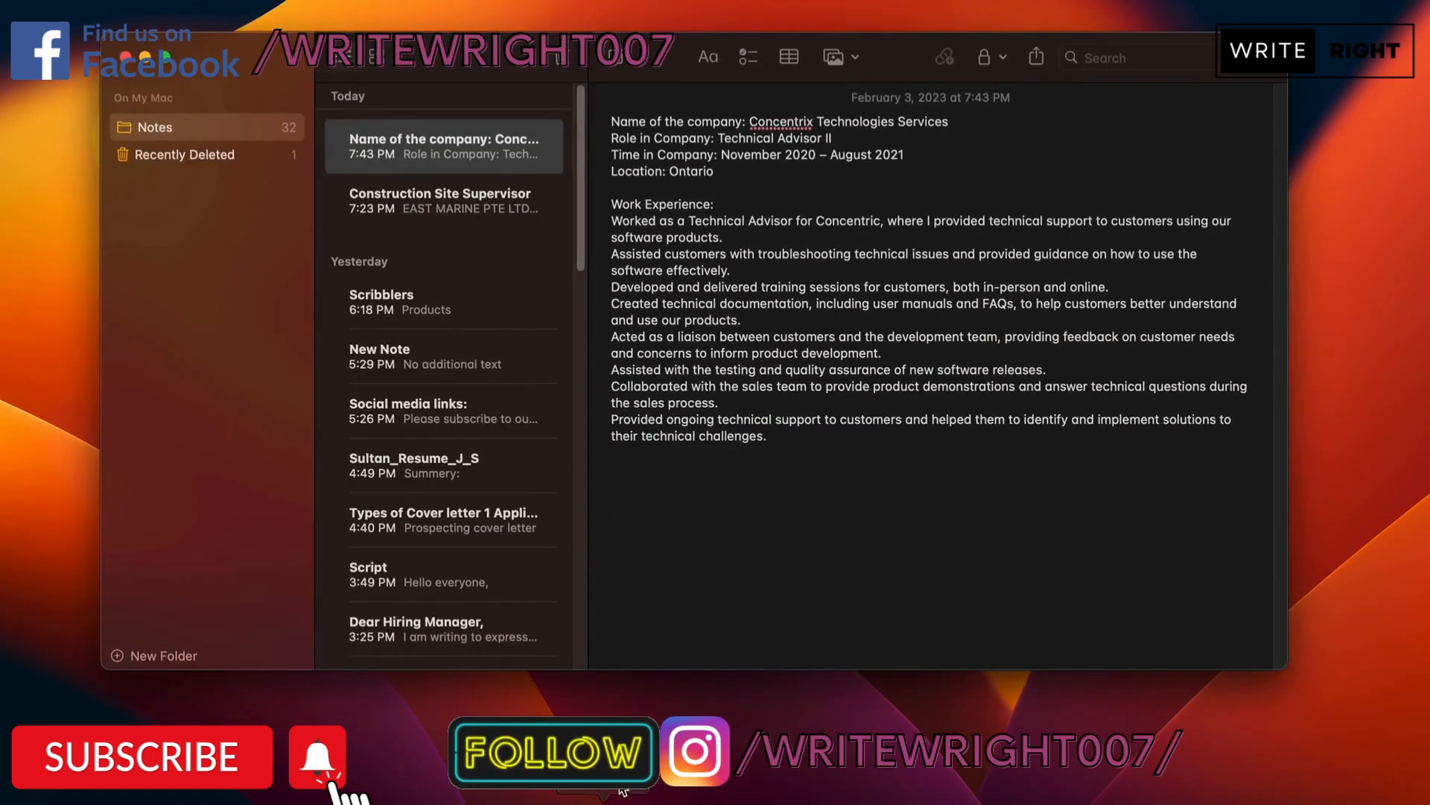
Search Google for 'jobs in canada' and scroll down to the Job Bank result.
left_click(717, 203)
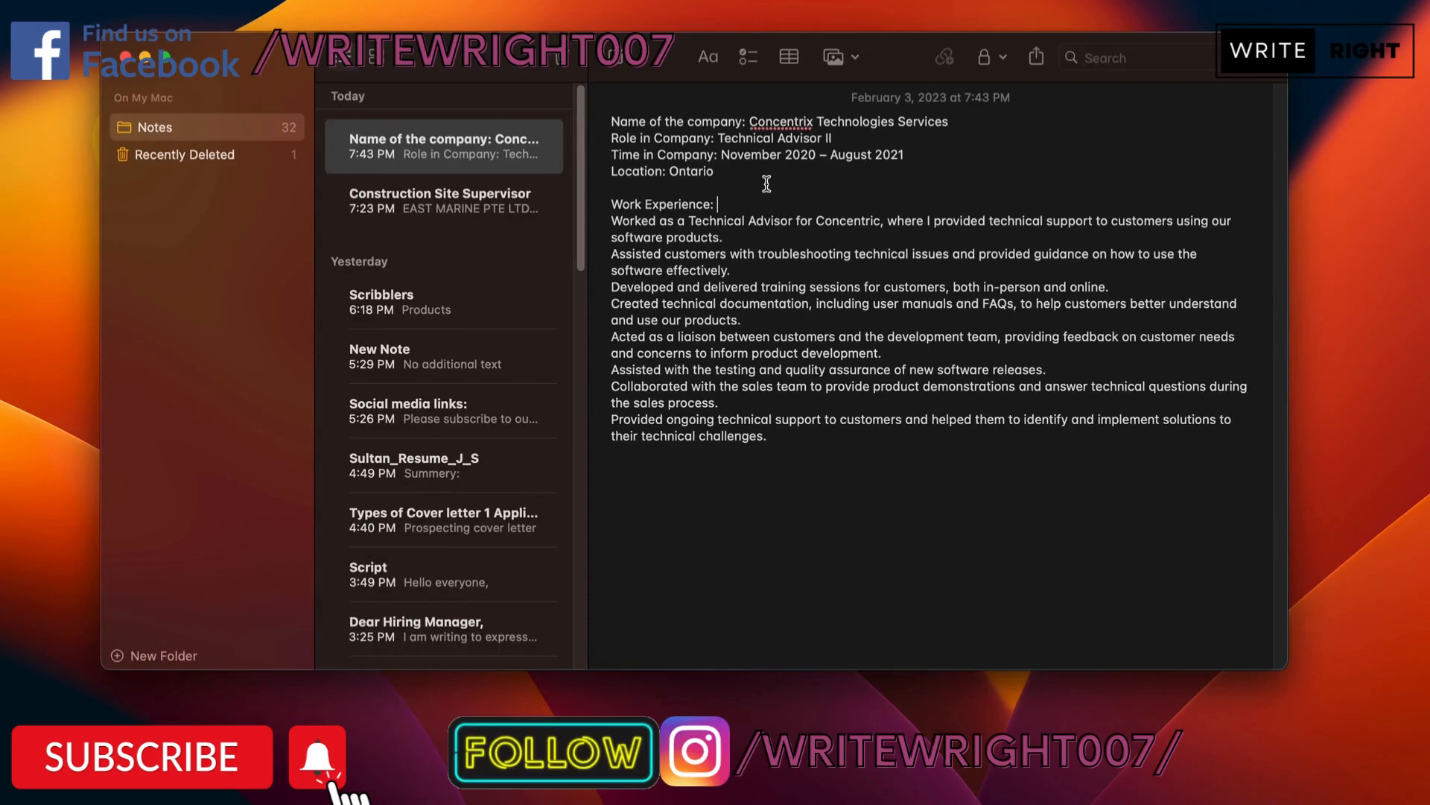
mouse_move(688, 192)
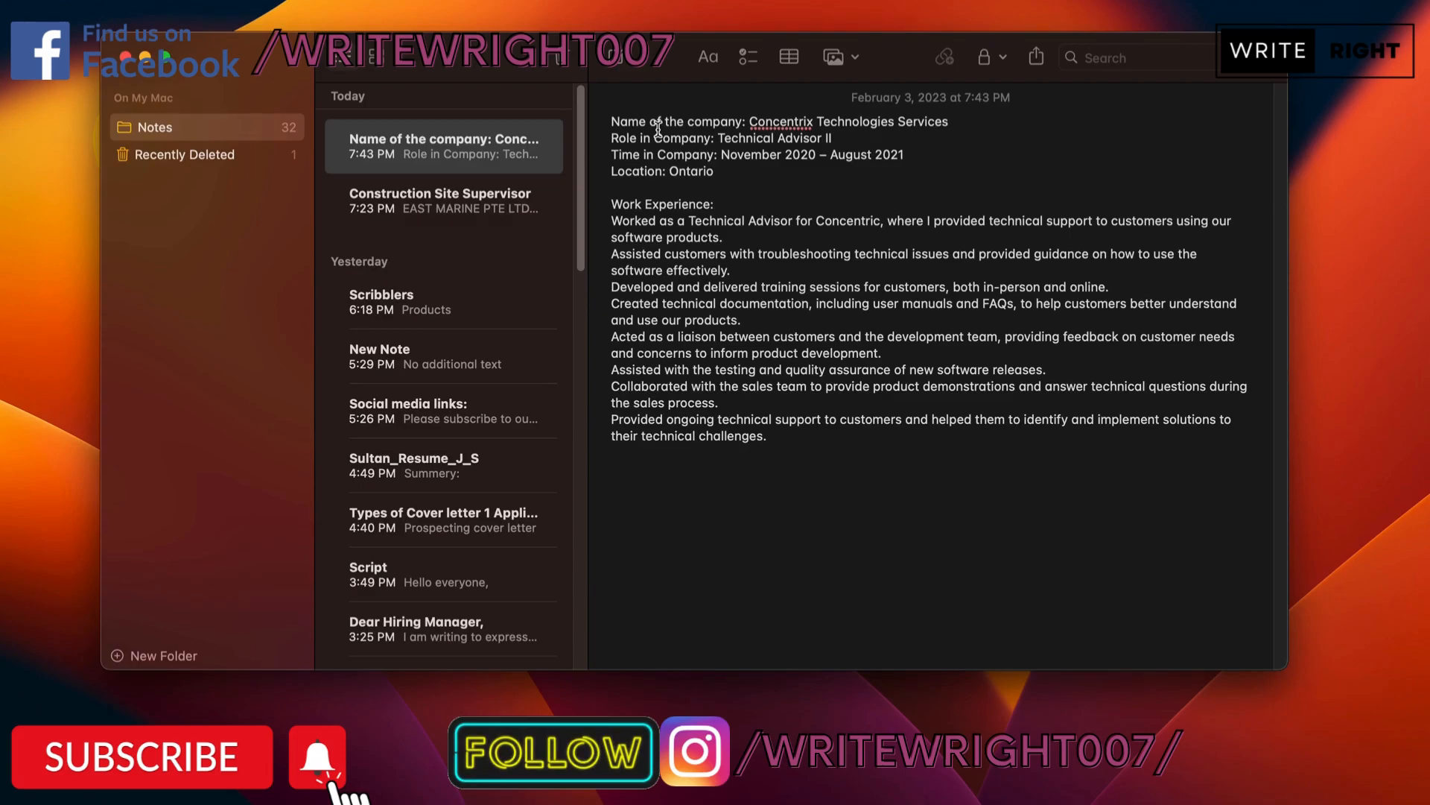
left_click(718, 203)
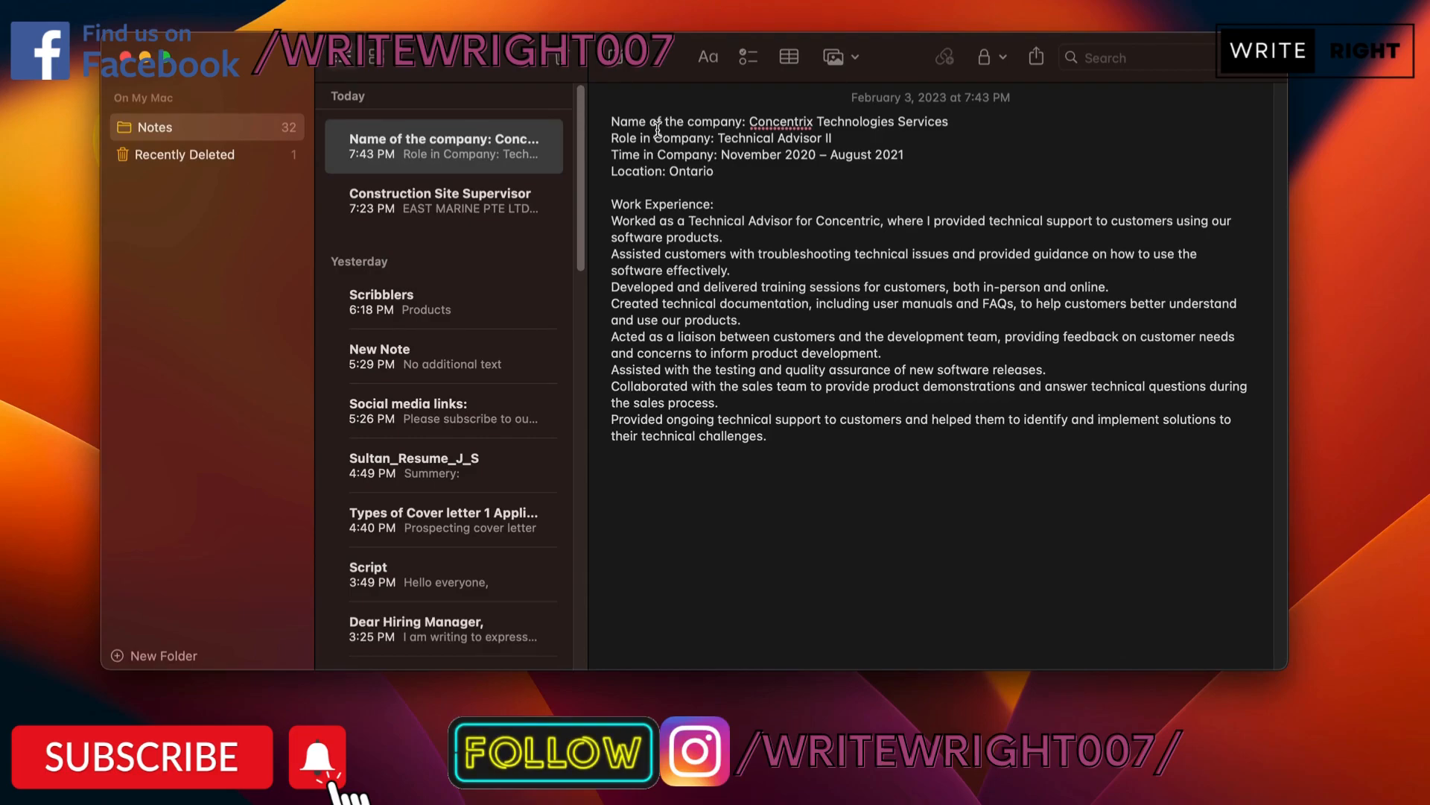
left_click(718, 204)
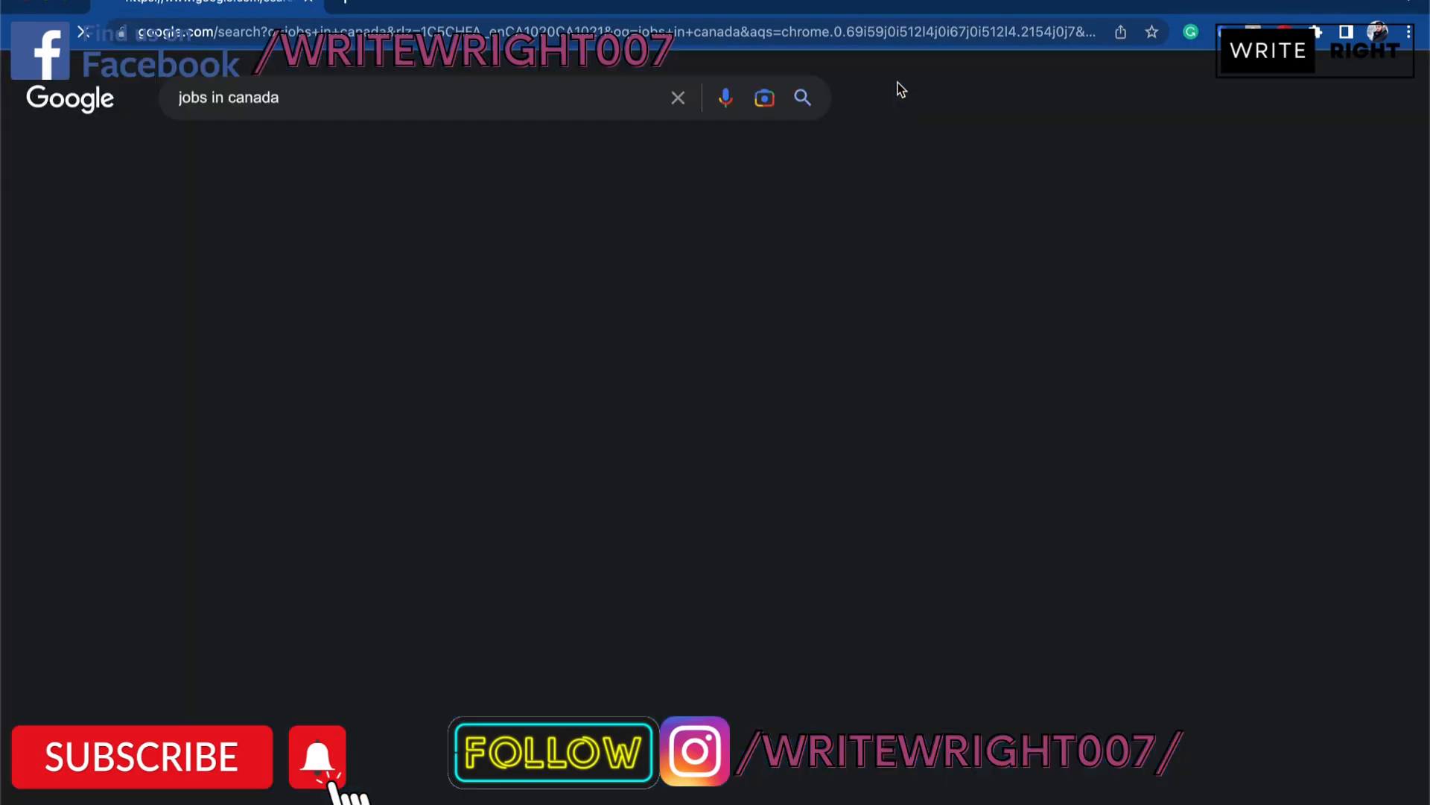
scroll("down", 3)
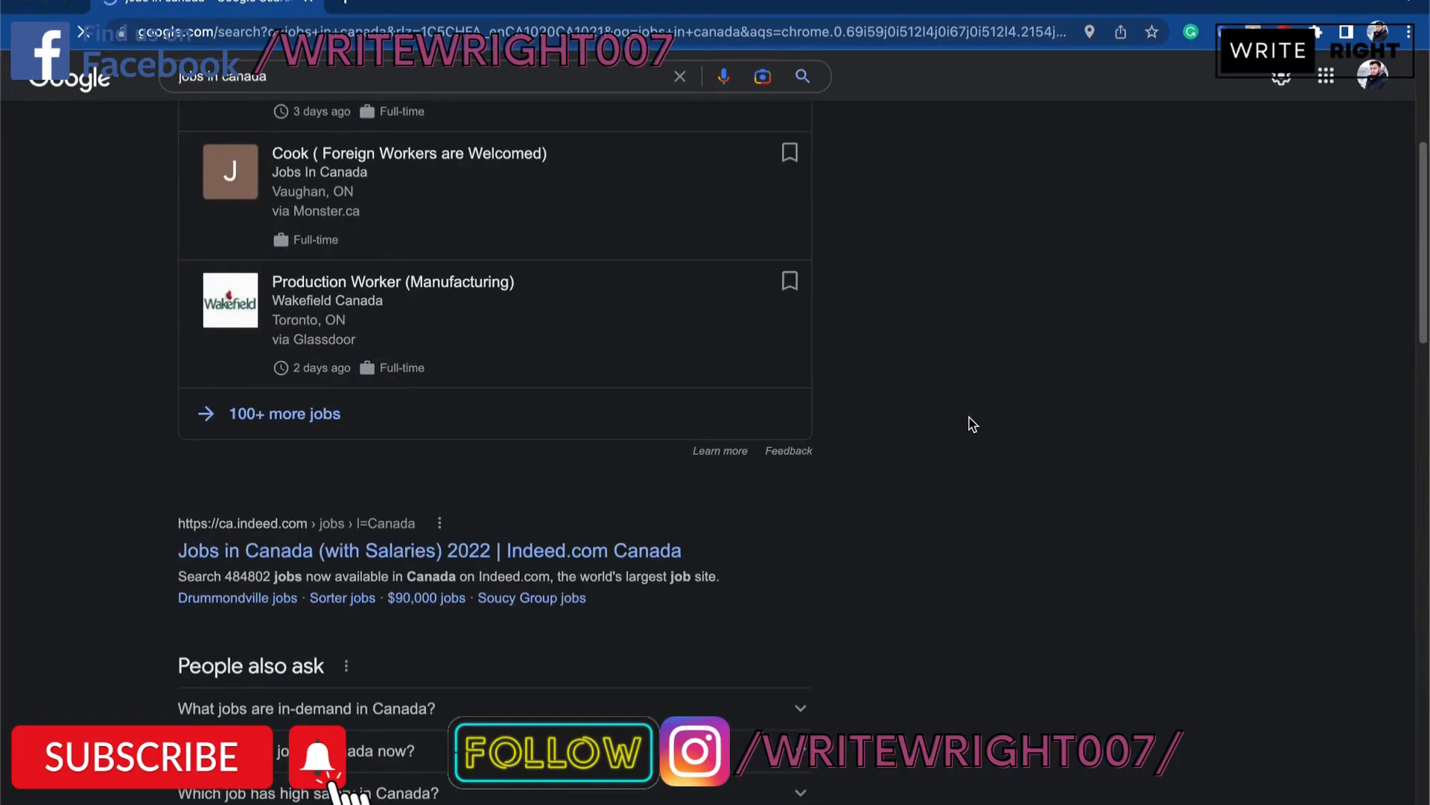
scroll("down", 3)
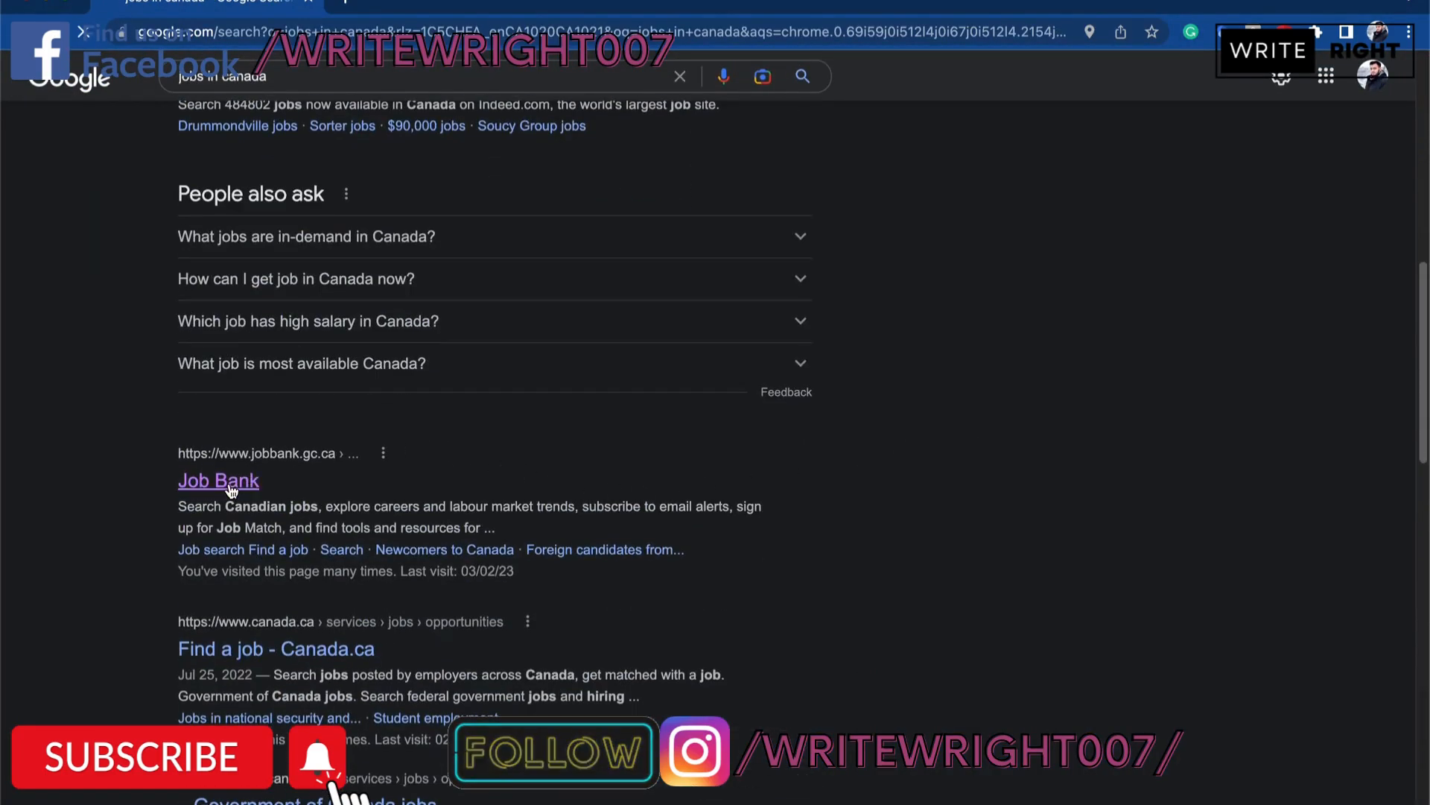
Open Job Bank and search for 'financial' postings.
left_click(219, 480)
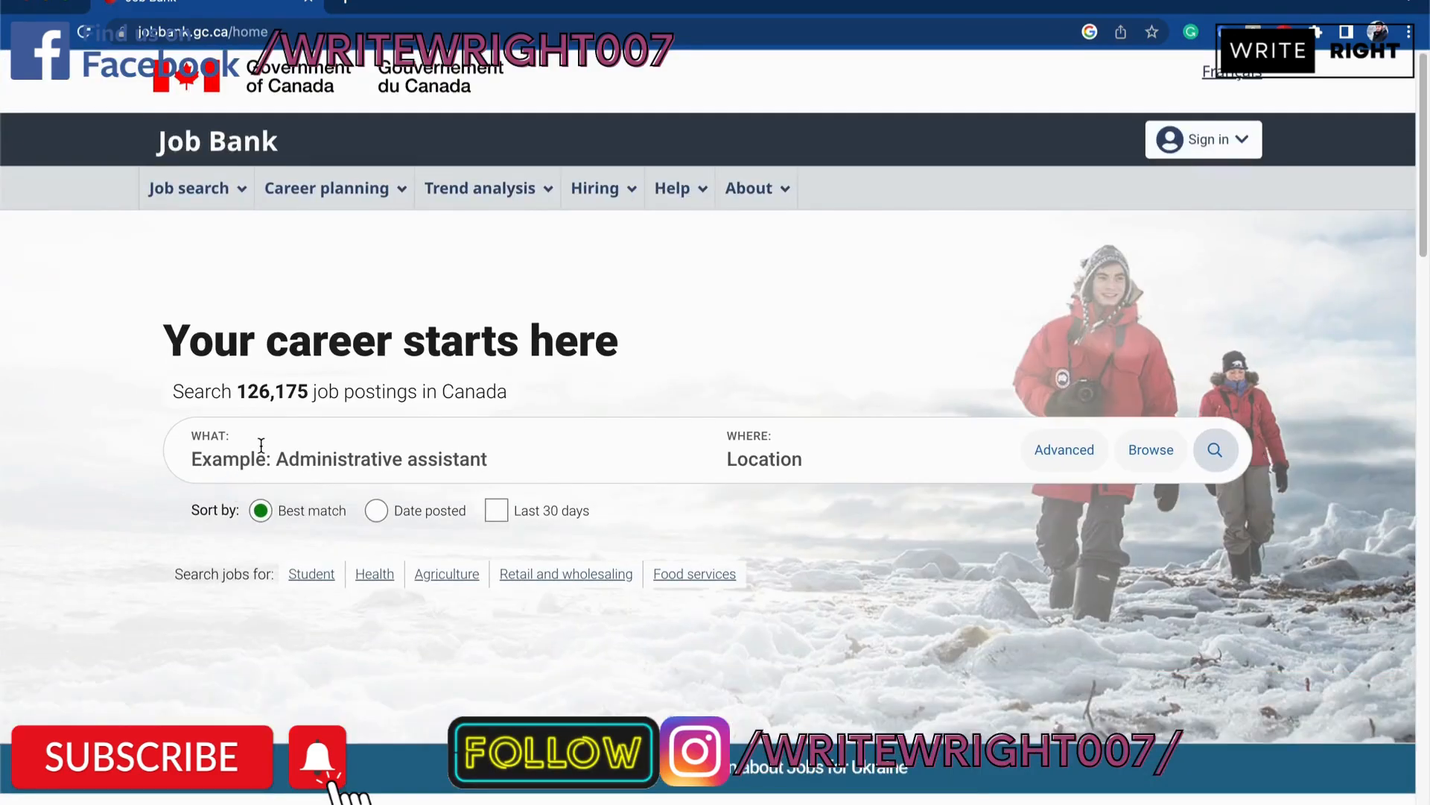
type("financial")
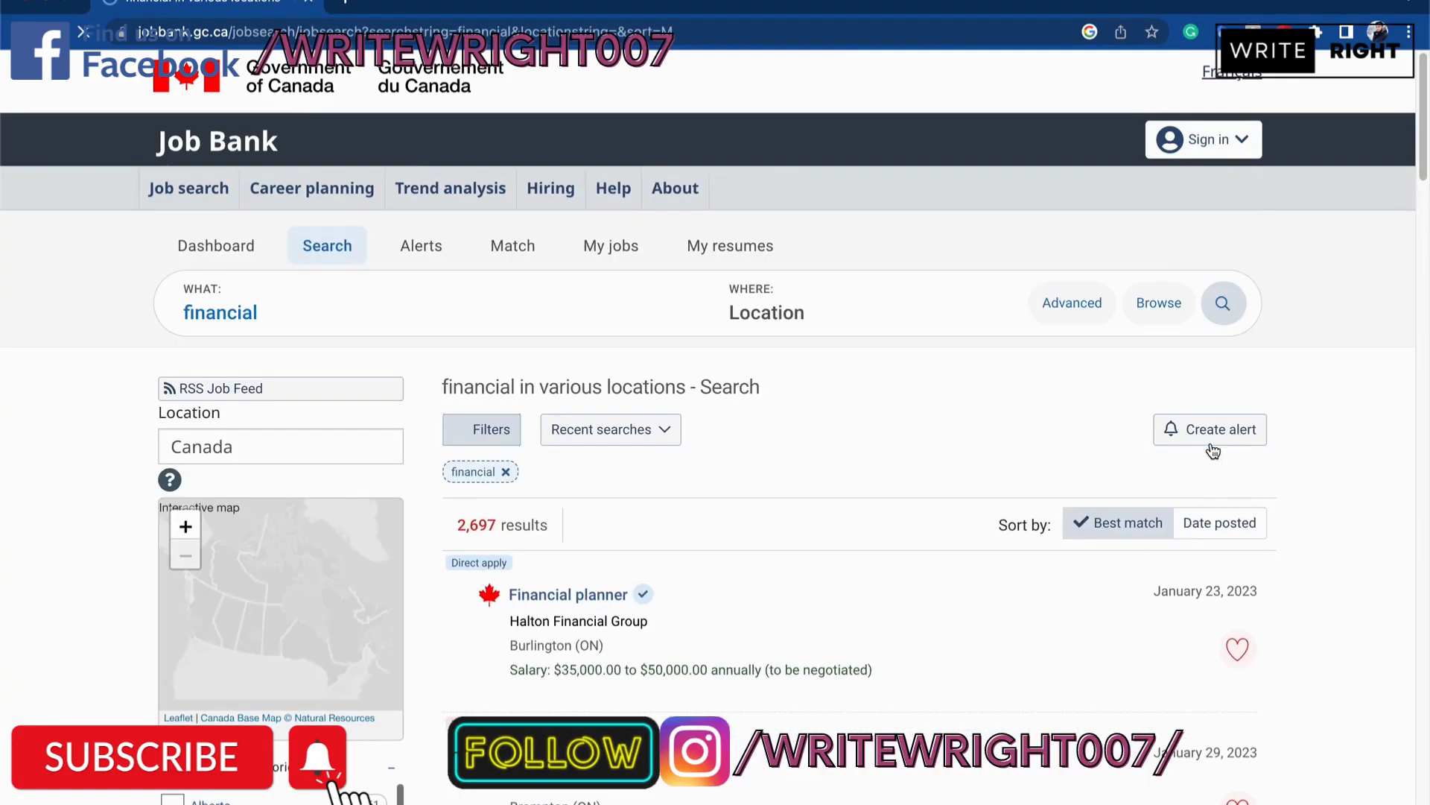
scroll("down", 3)
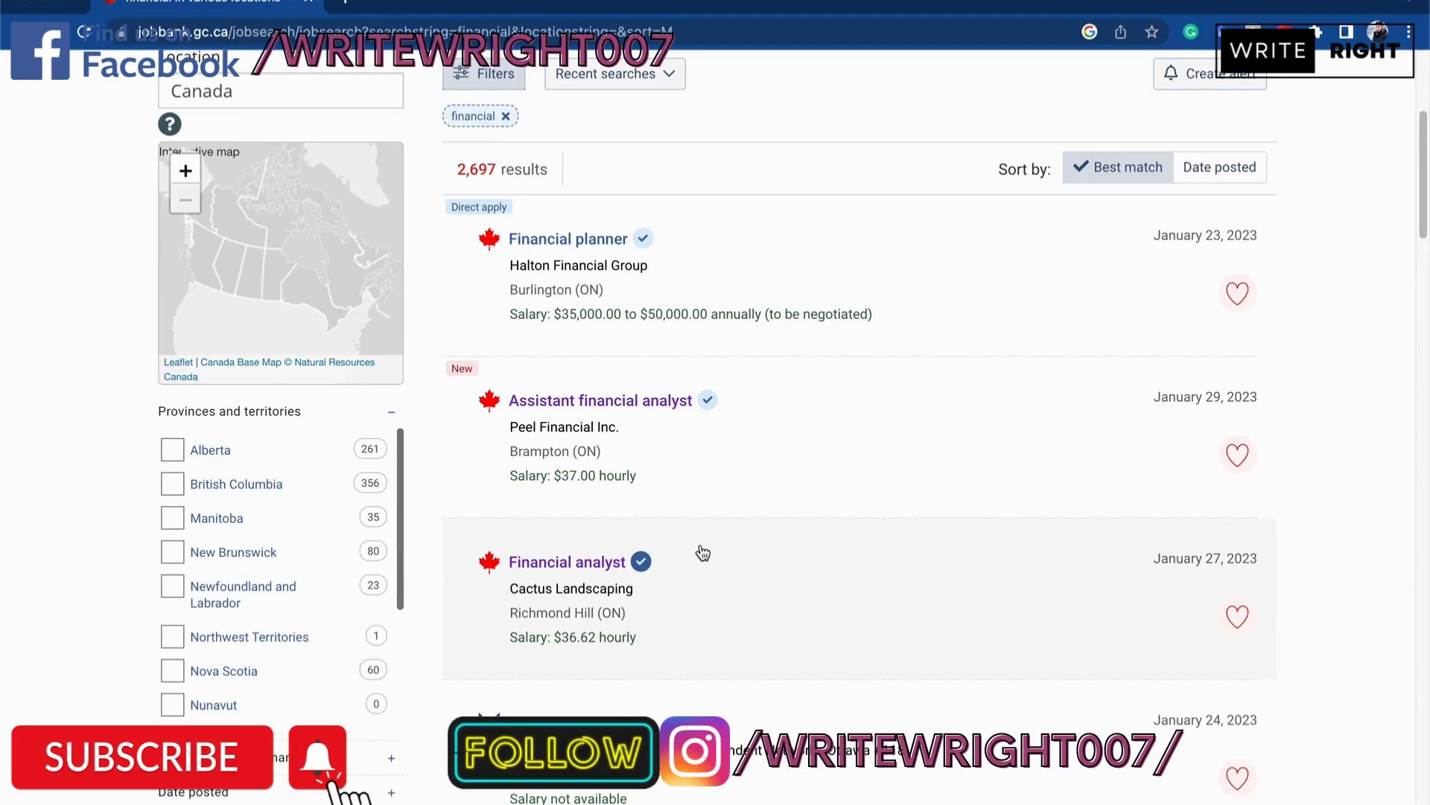
mouse_move(691, 524)
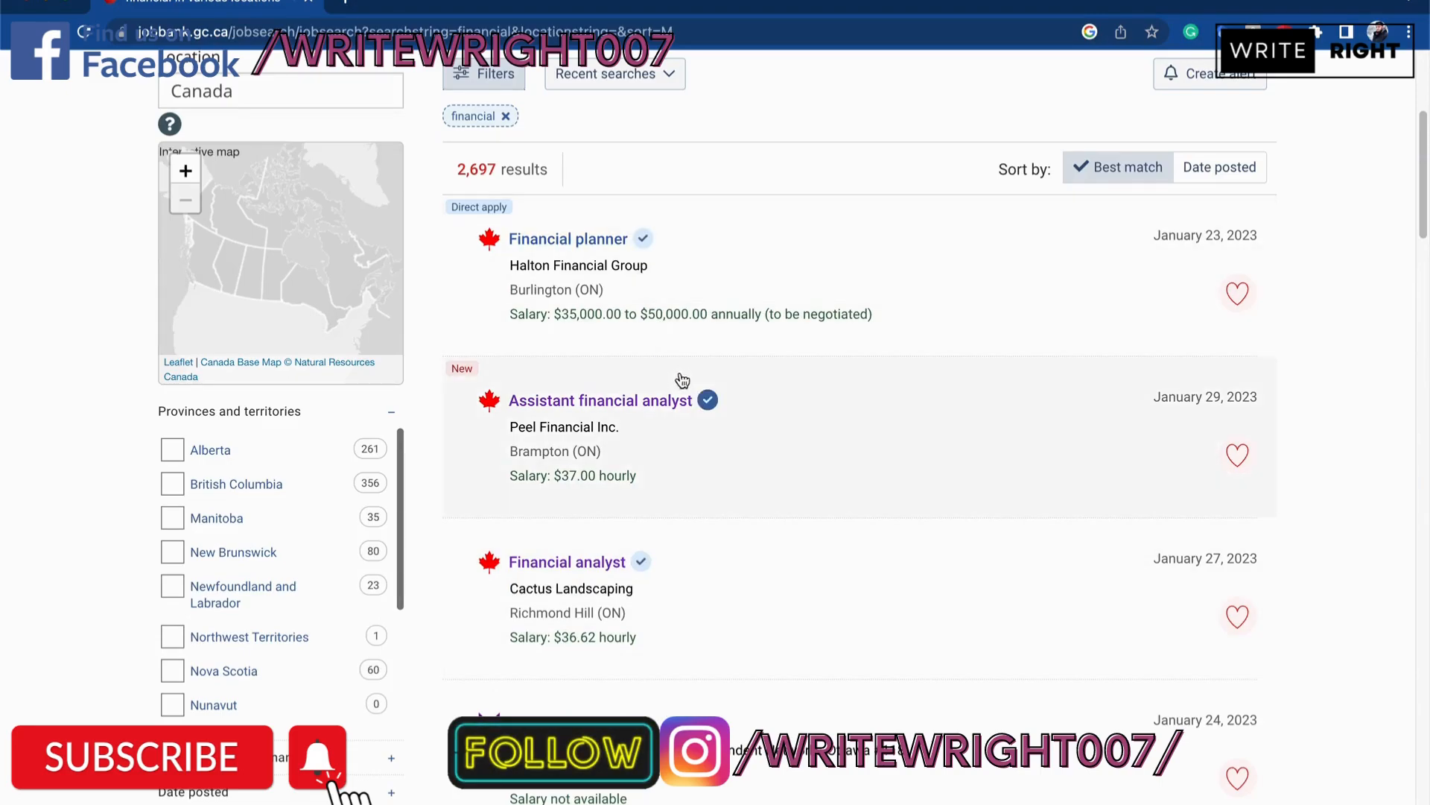
mouse_move(581, 574)
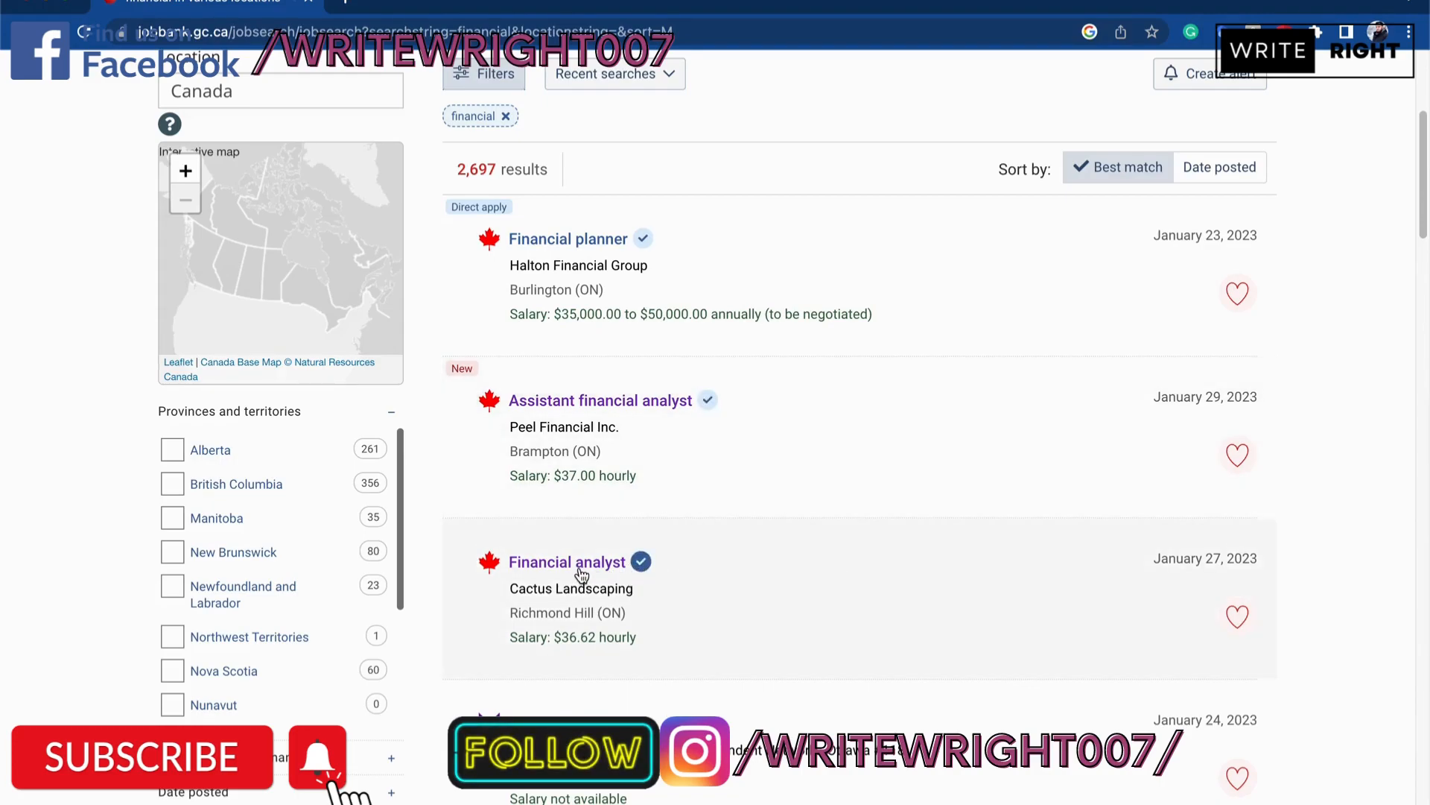
Open the Cactus Landscaping Financial analyst posting and copy its Tasks list.
left_click(566, 562)
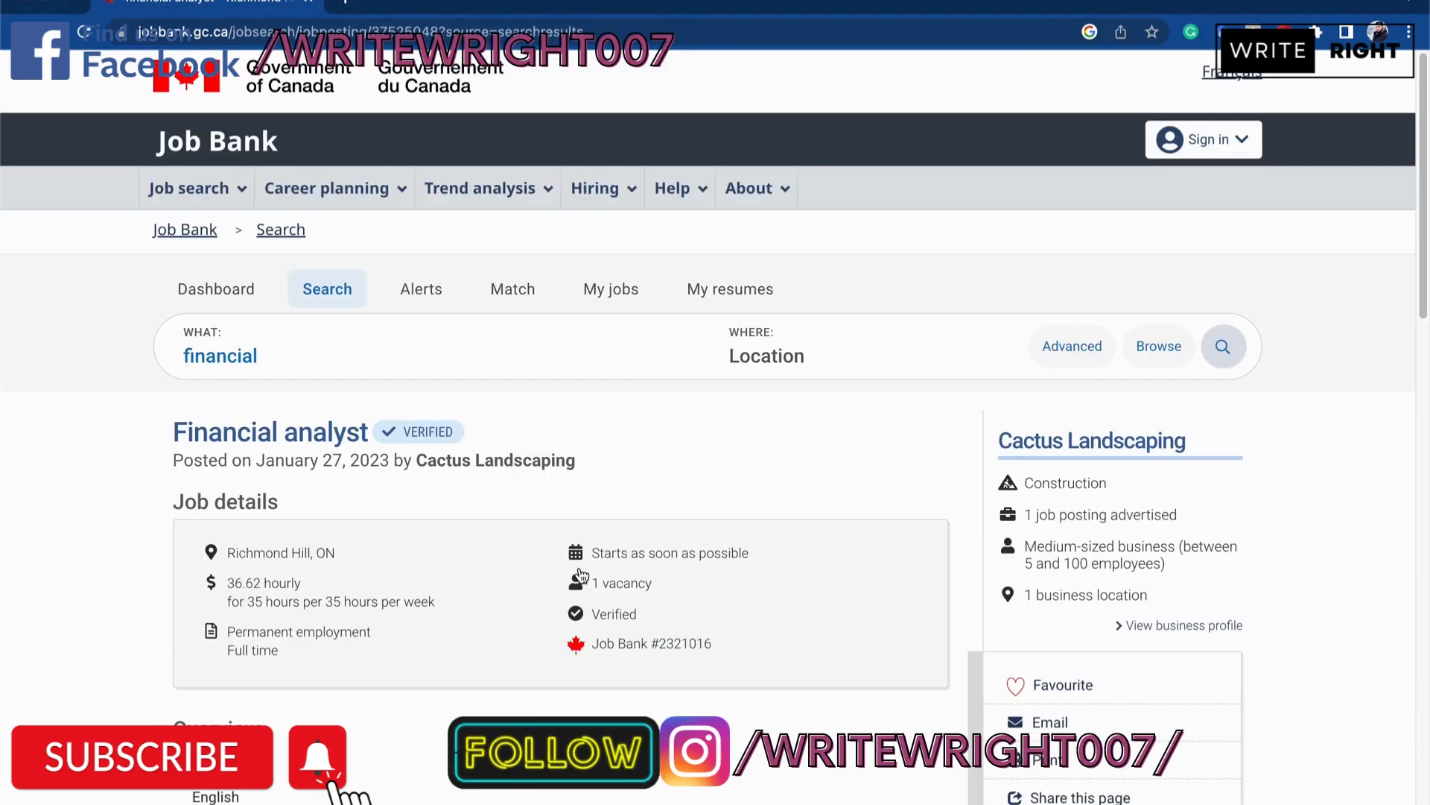
scroll("down", 3)
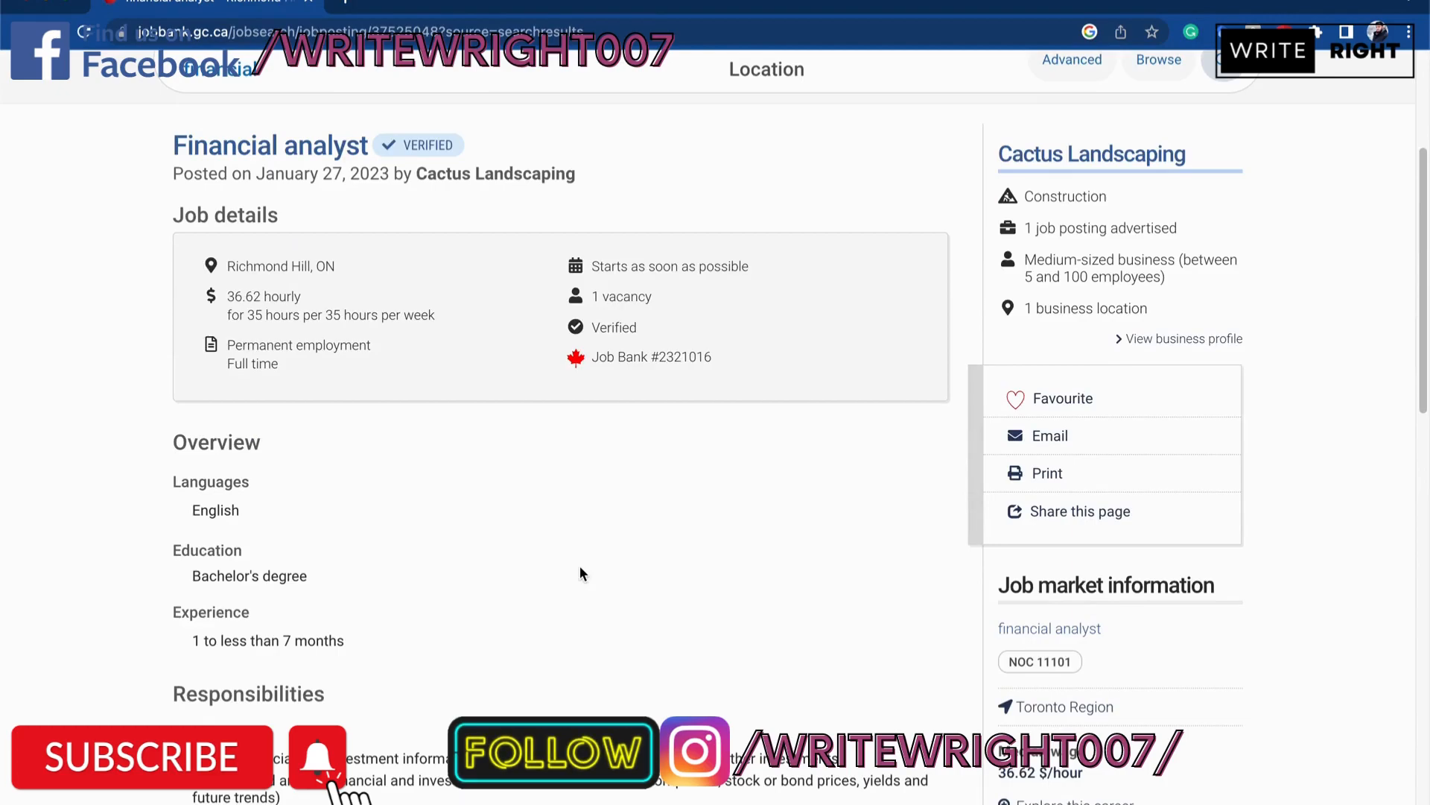
scroll("down", 3)
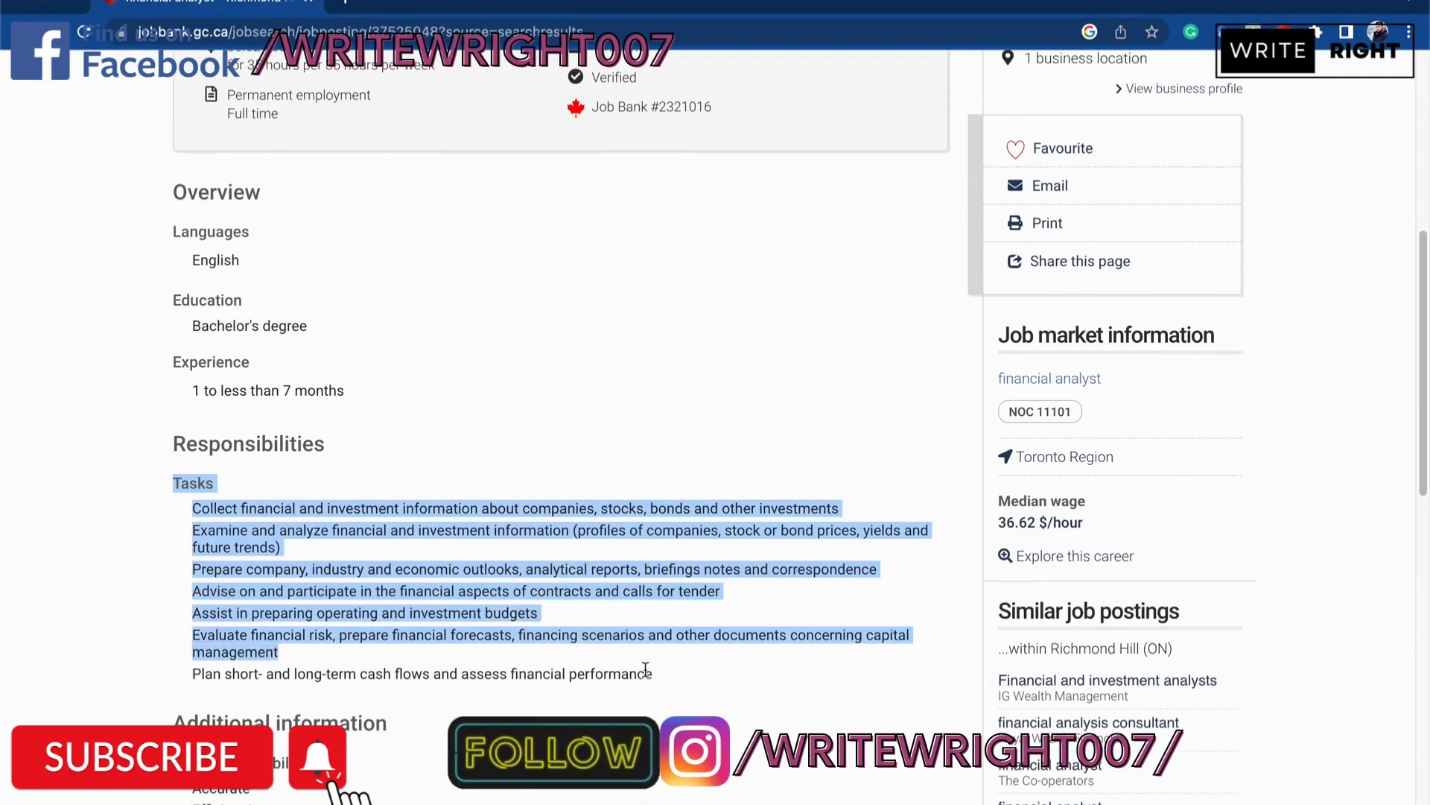
right_click(639, 672)
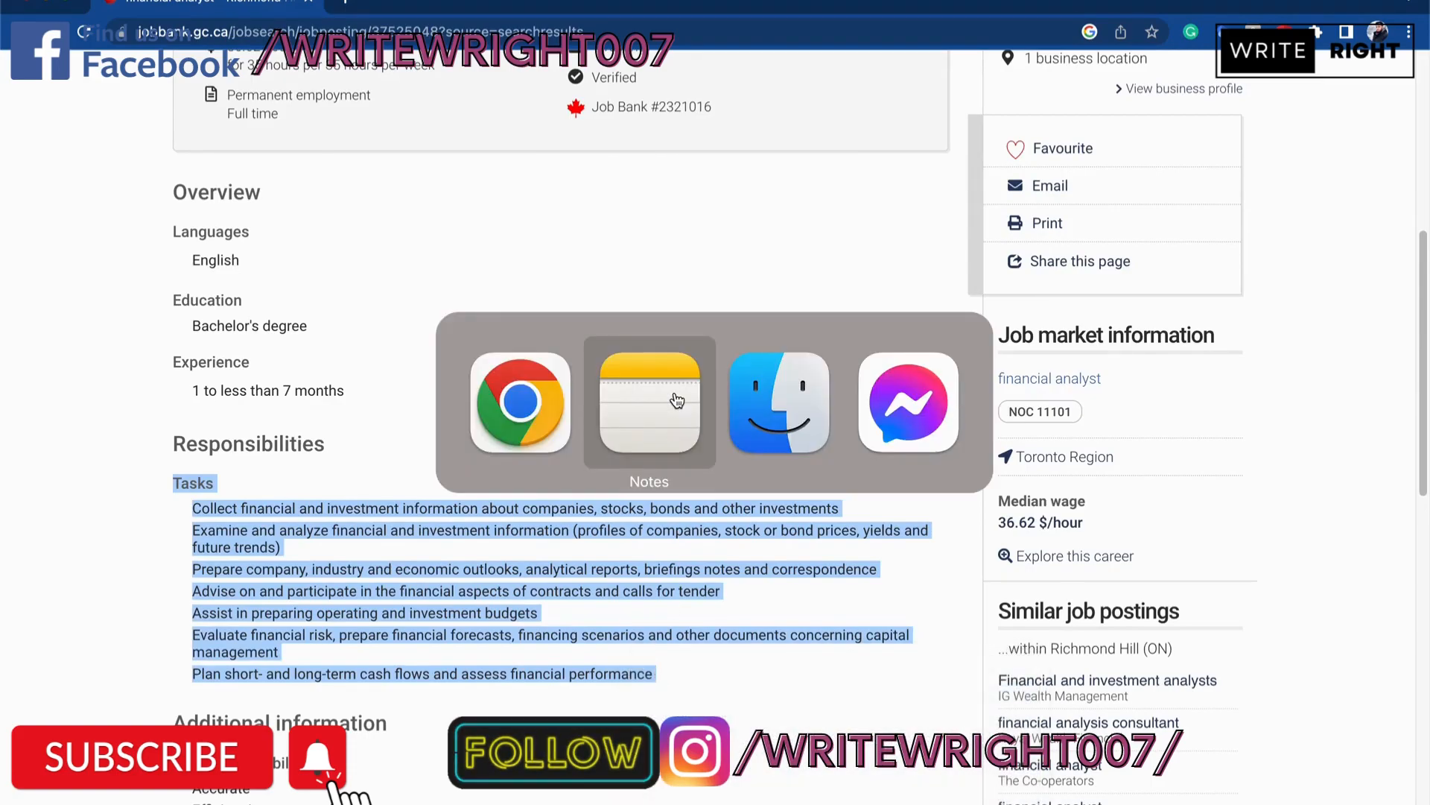
Paste the task list into the note and retitle its 'Tasks' heading 'Job requirements'.
left_click(649, 402)
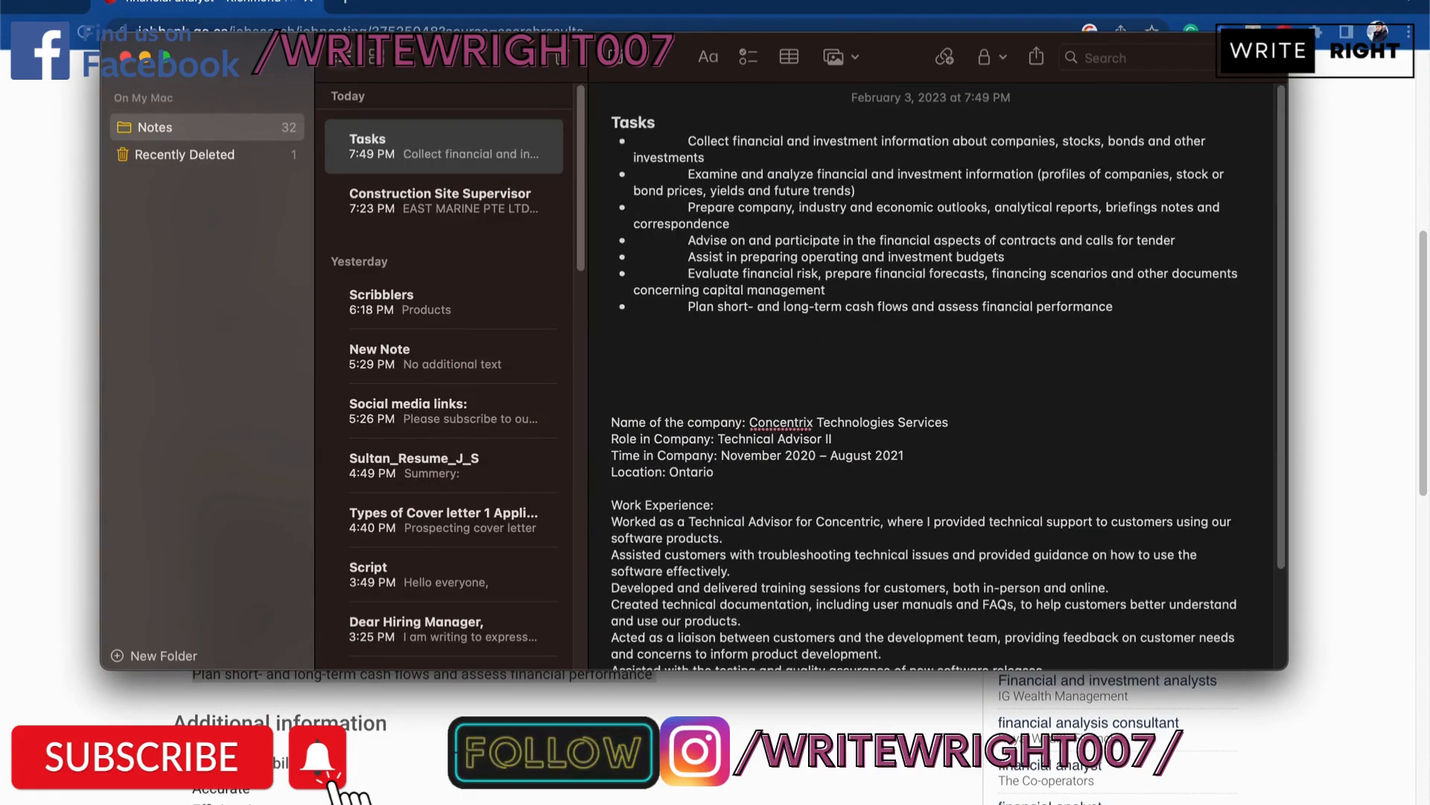
double_click(633, 122)
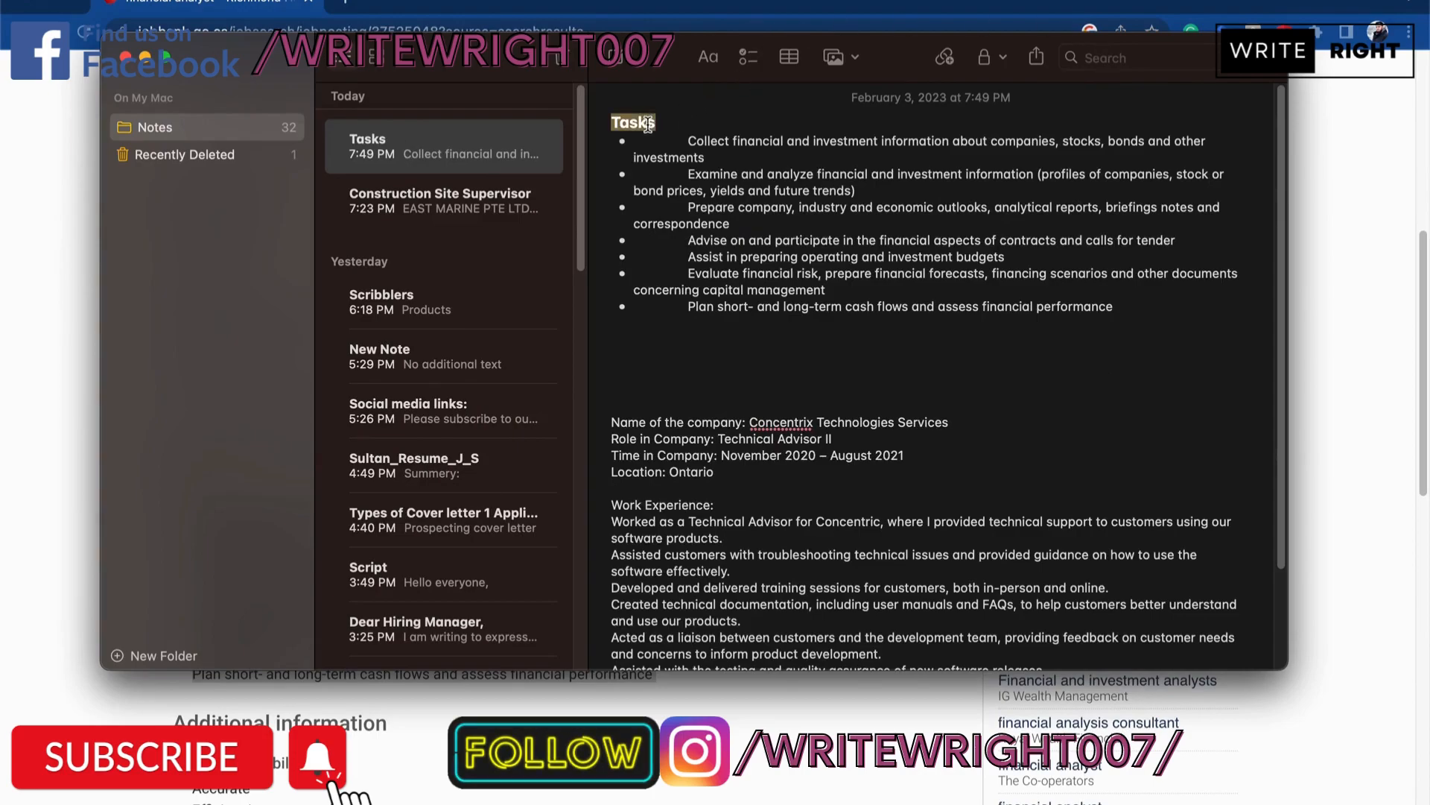
type("Job reu")
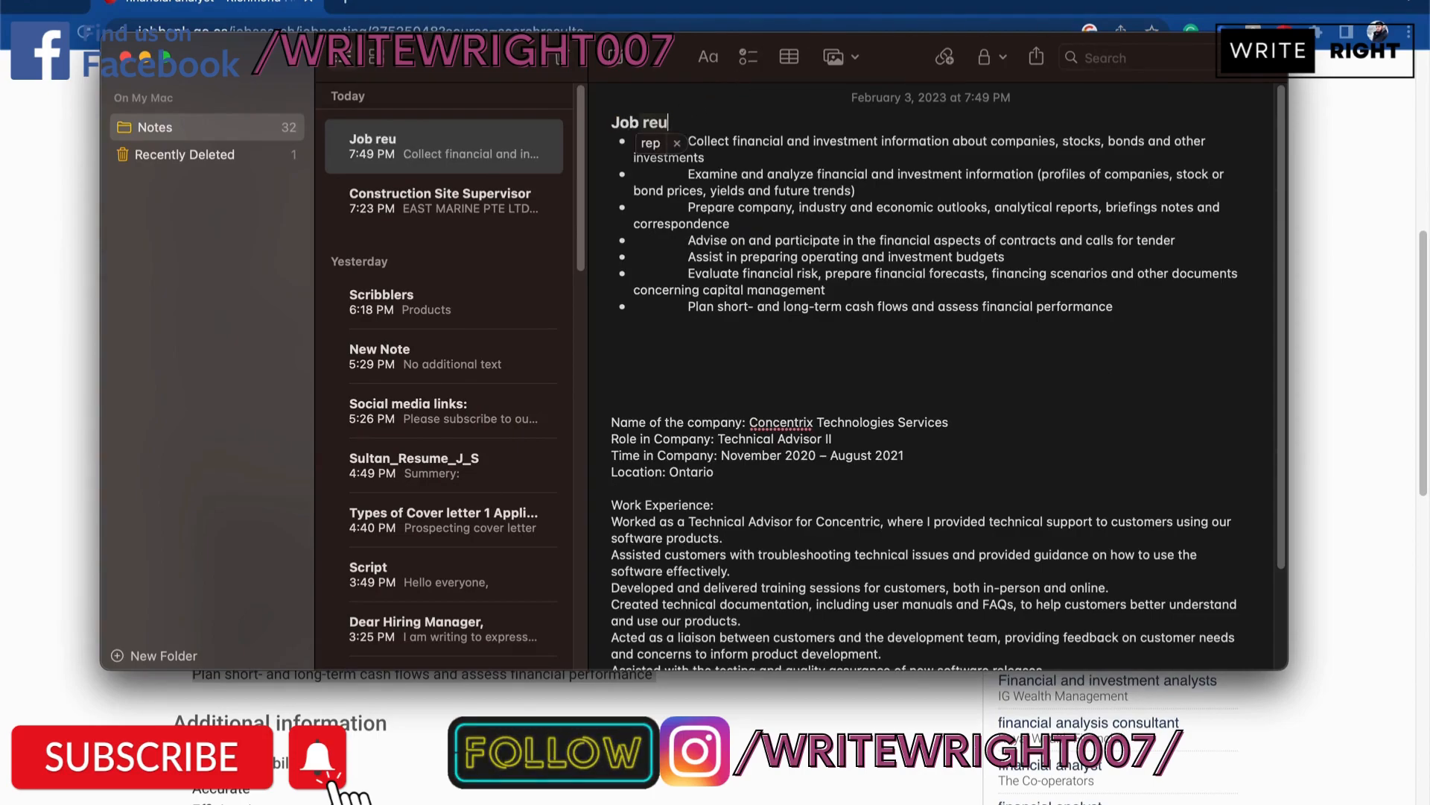
type("quirements")
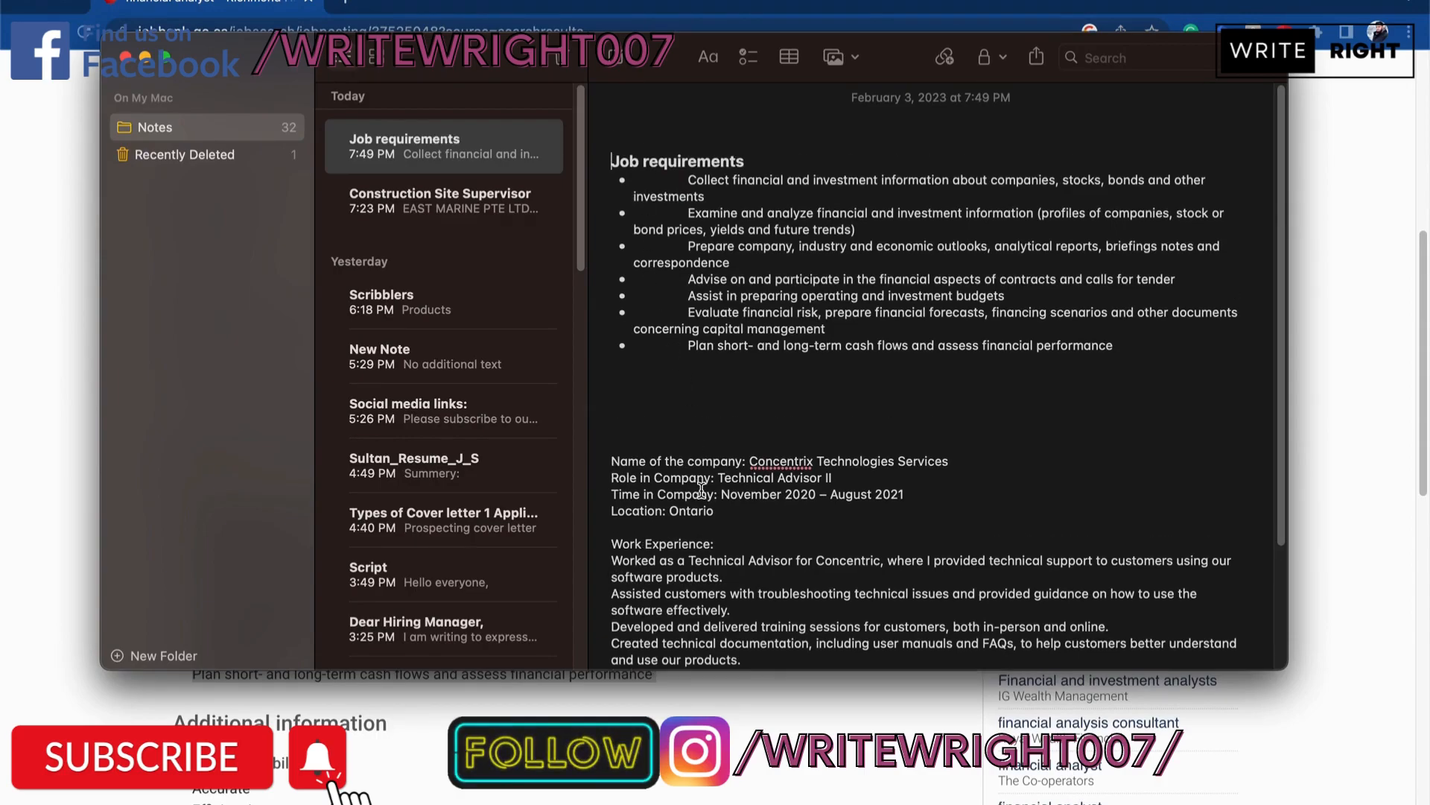
left_click_drag(611, 460, 715, 512)
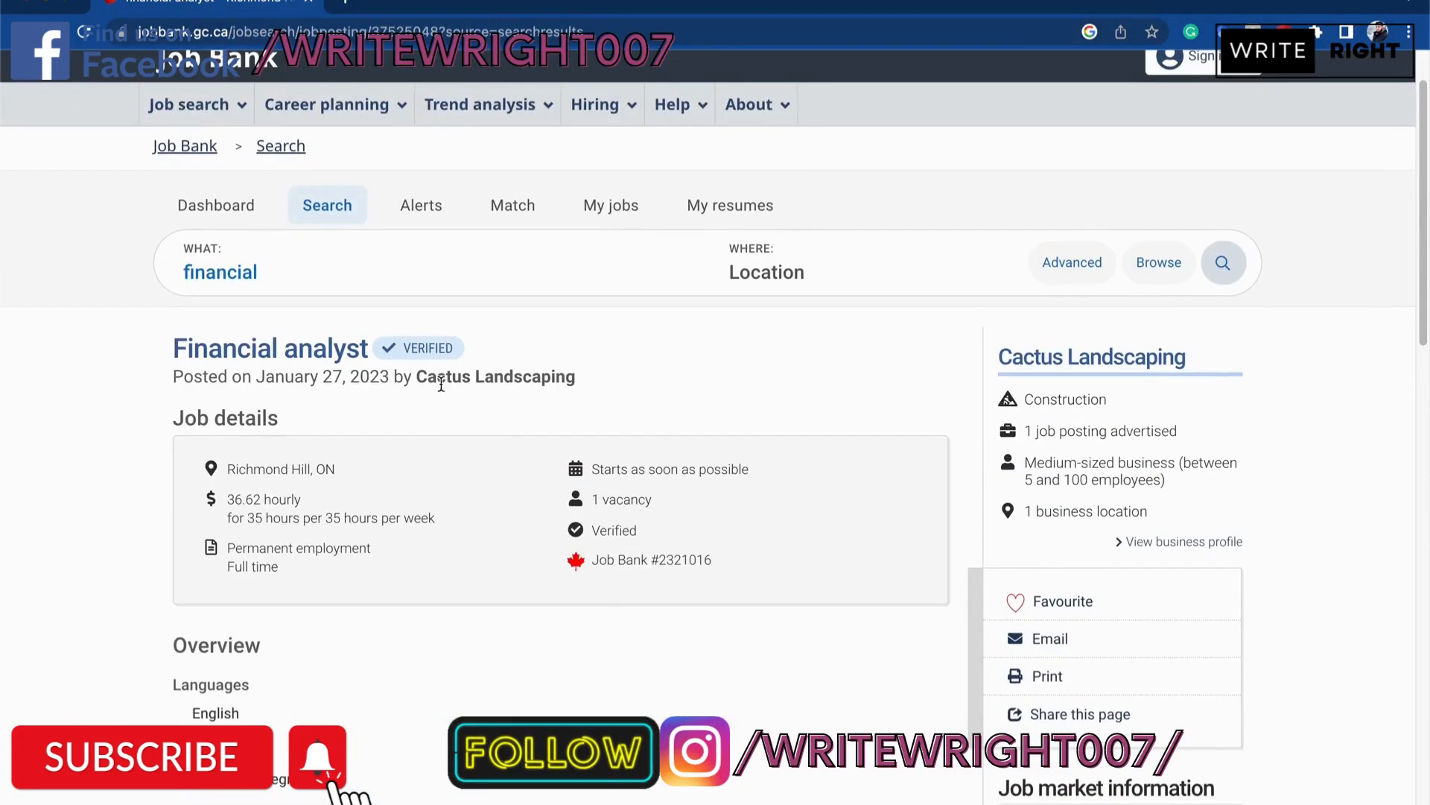
Replace the note's company with Cactus Landscaping and role Technical Advisor II with Financial analyst.
double_click(495, 375)
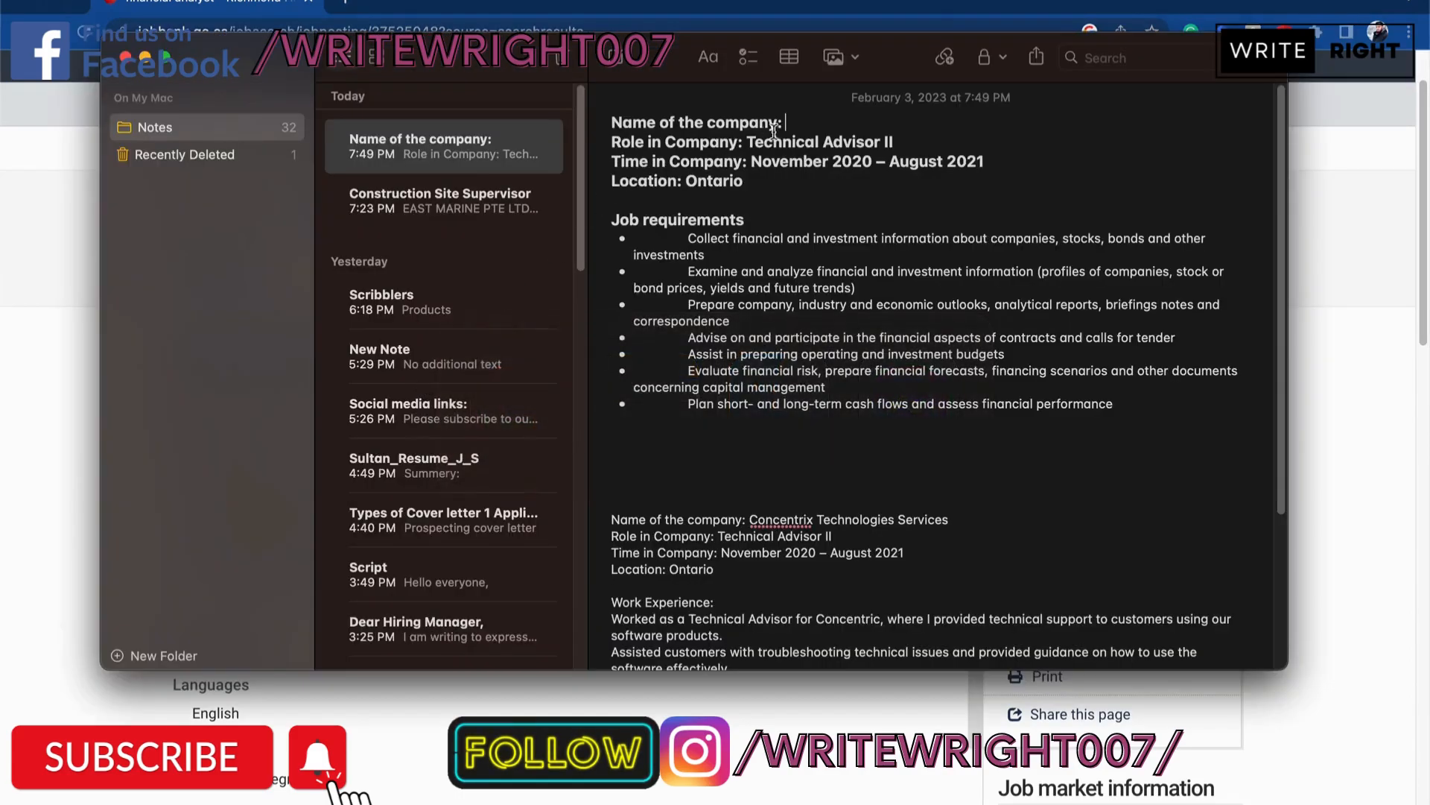
type("Cactus Landscaping")
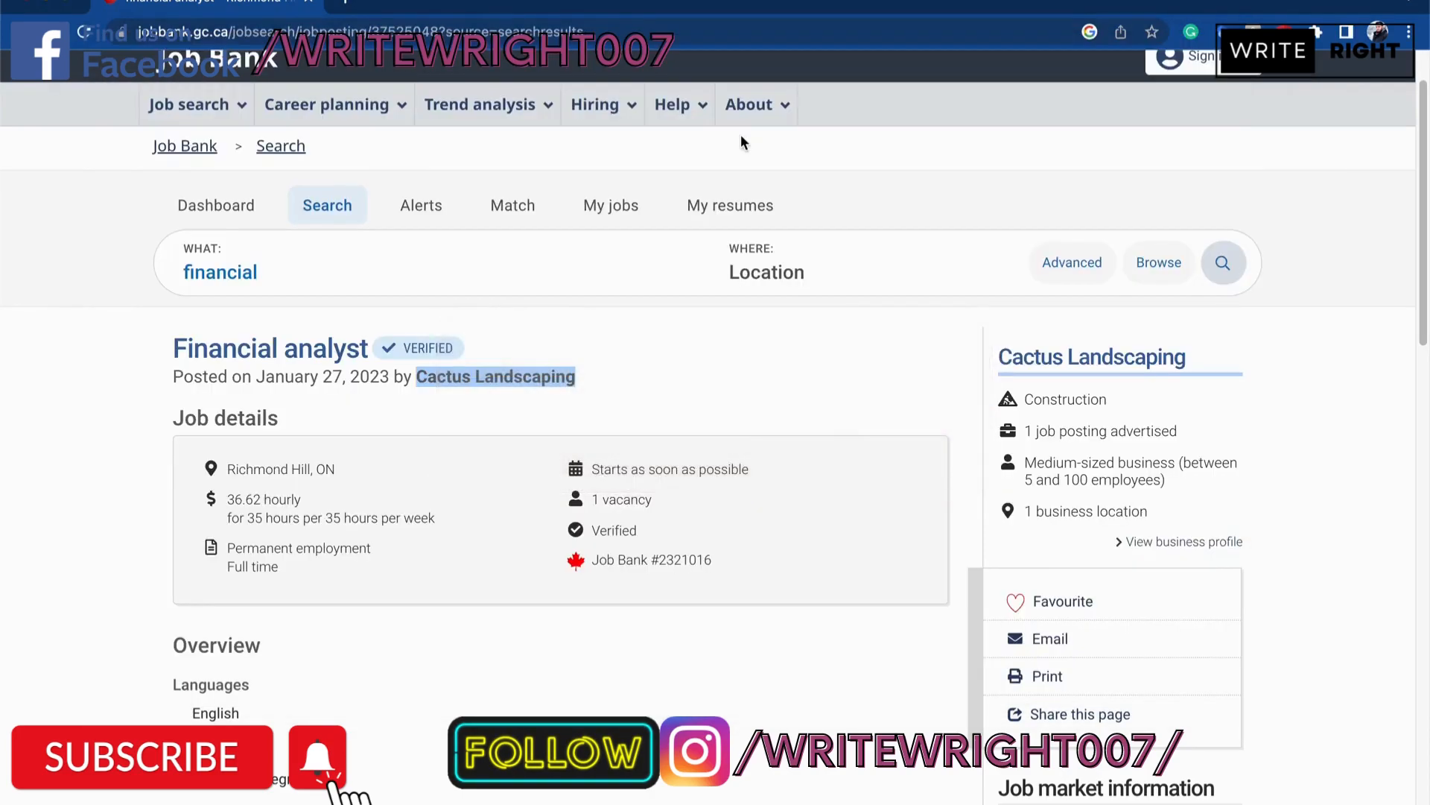
double_click(271, 348)
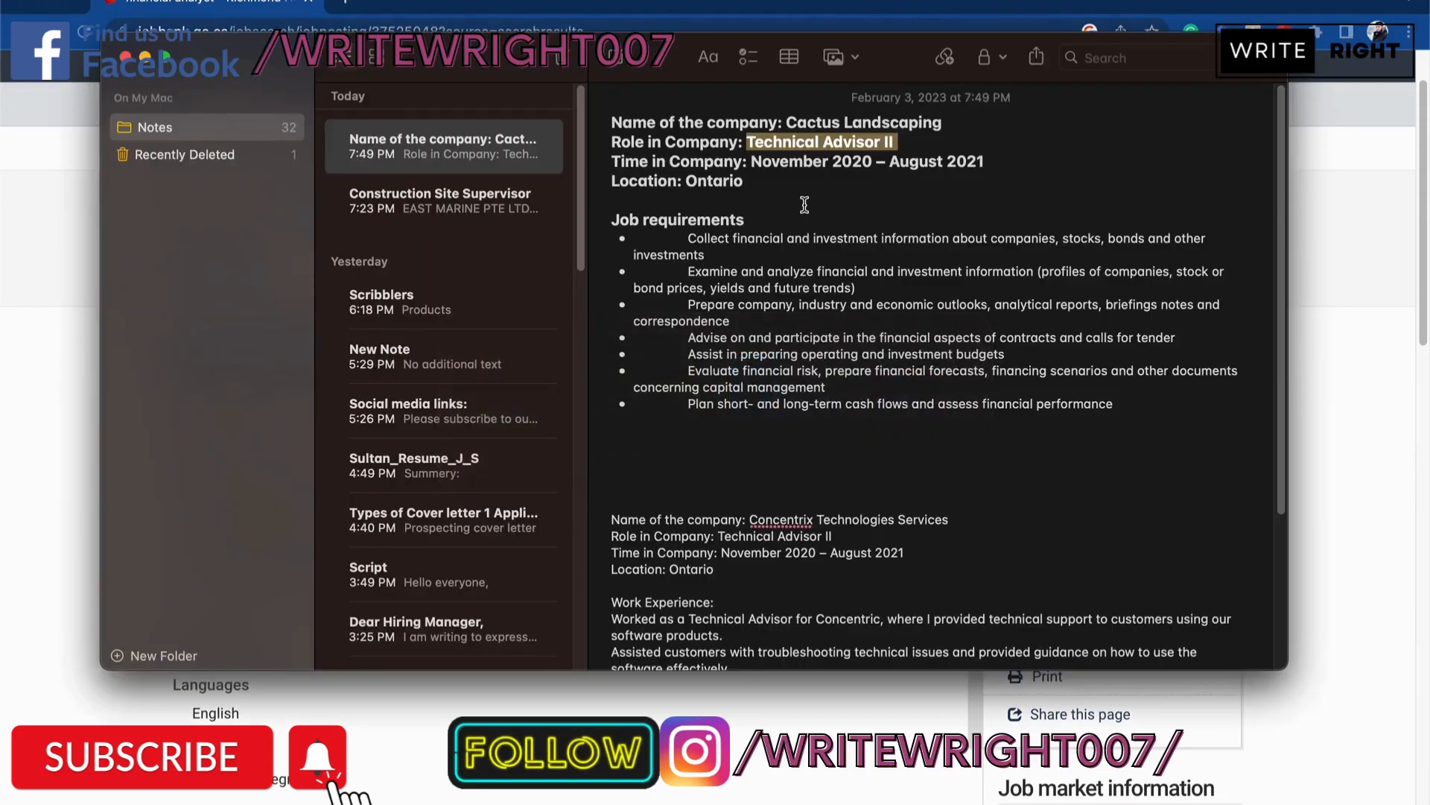
type("Financial analyst")
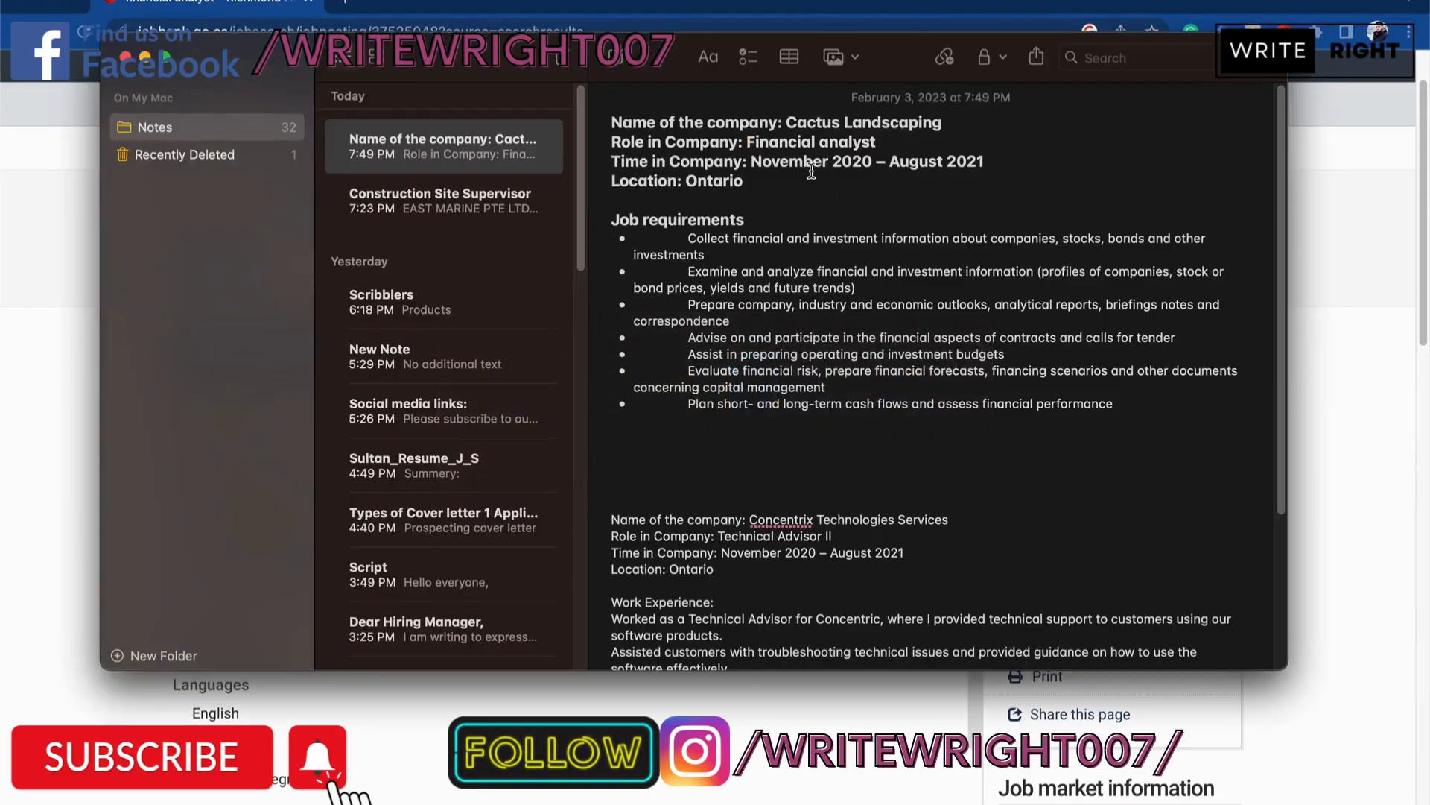
double_click(677, 161)
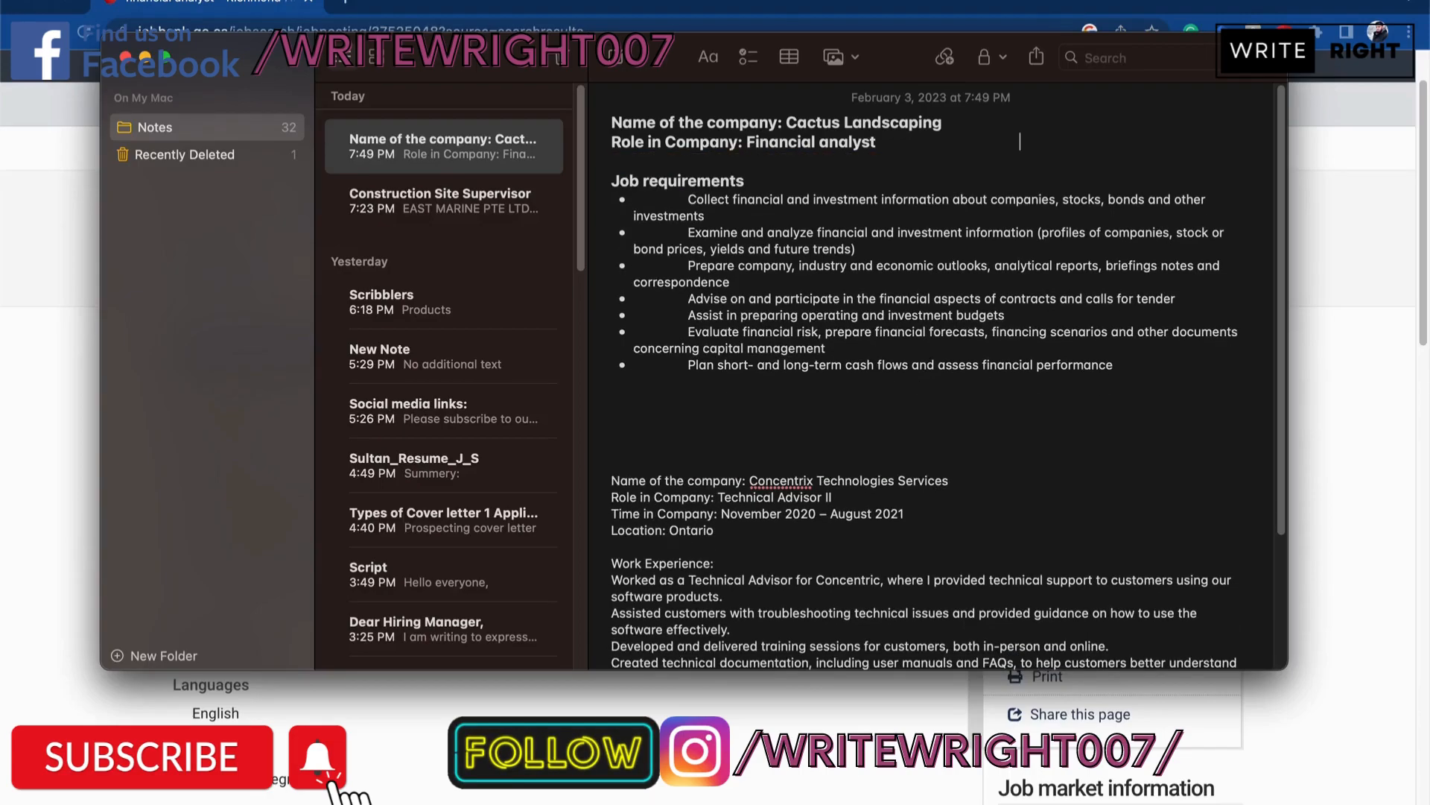
mouse_move(1342, 395)
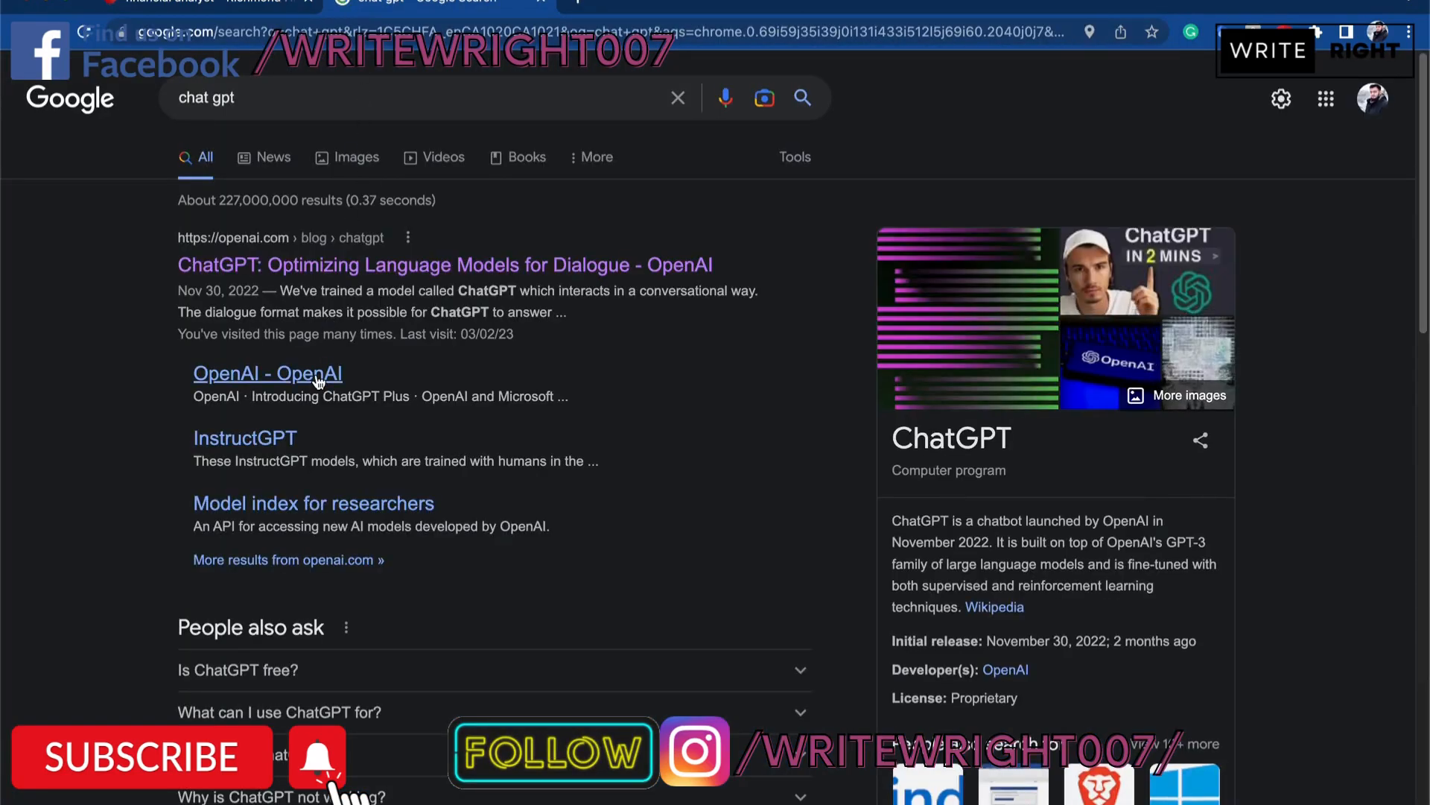
Open chat.openai.com from the Google results for 'chat gpt'.
left_click(265, 373)
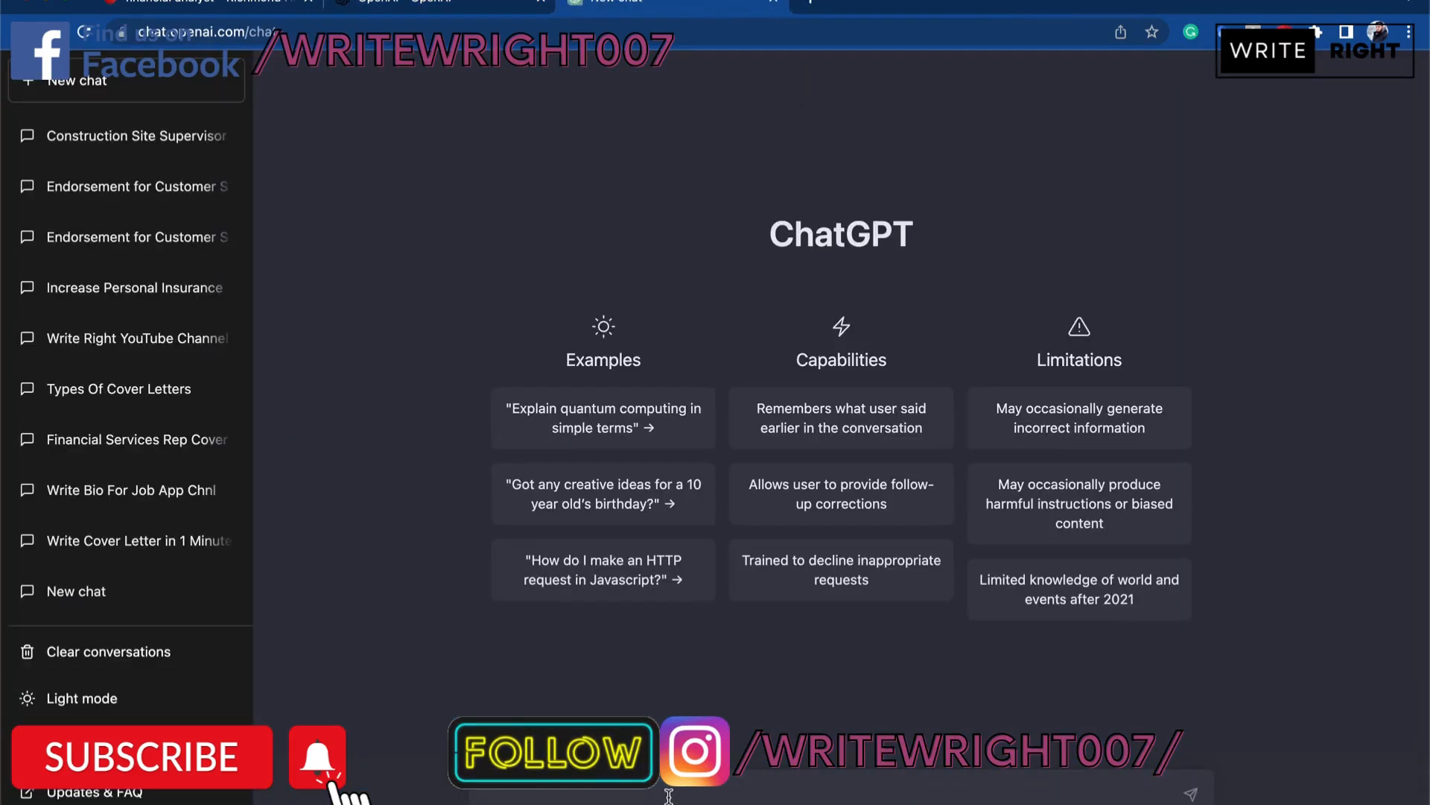
Begin the 'Write a cover...' prompt and add 'Job:' and 'Candidate experience' headings to the note.
type("W")
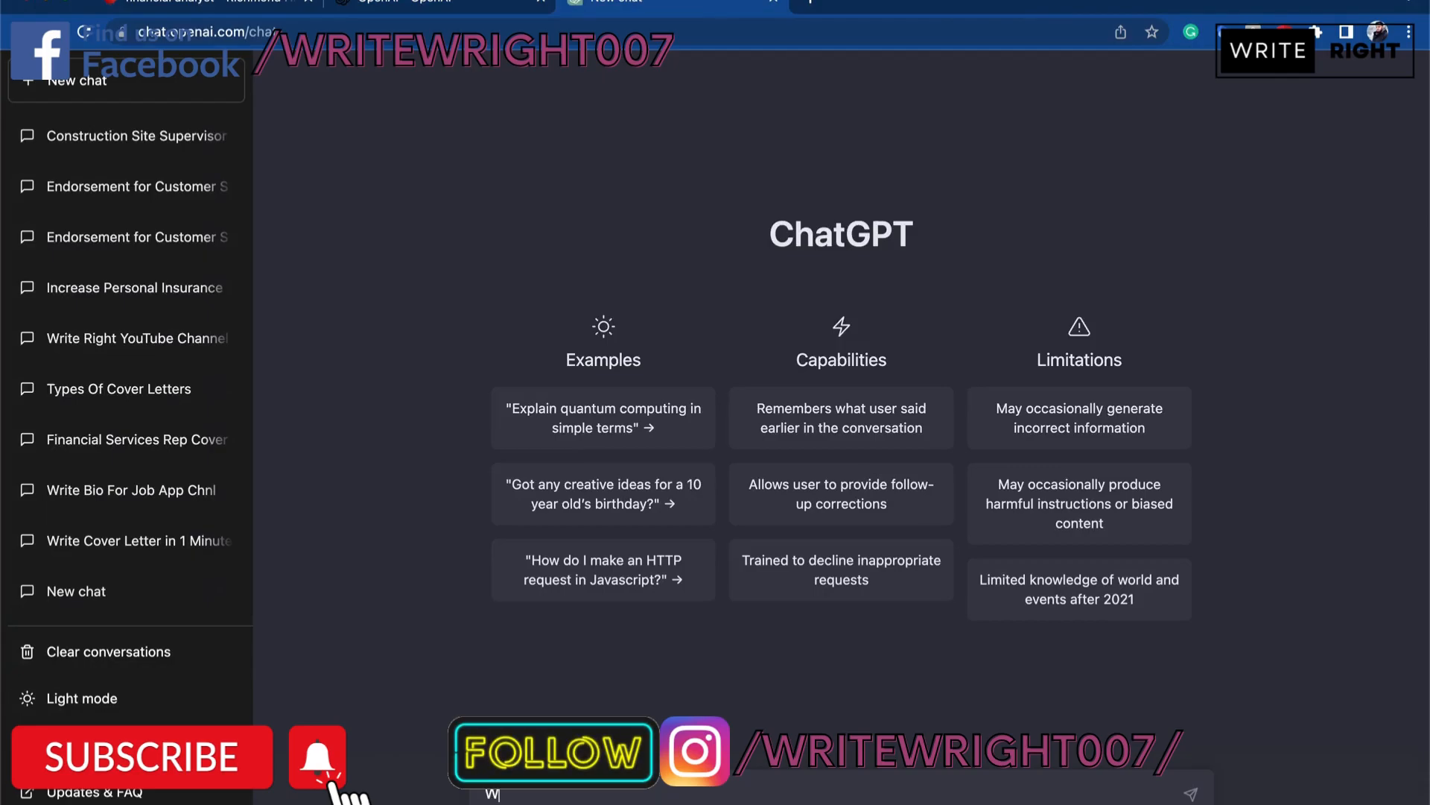
type("rite a cover")
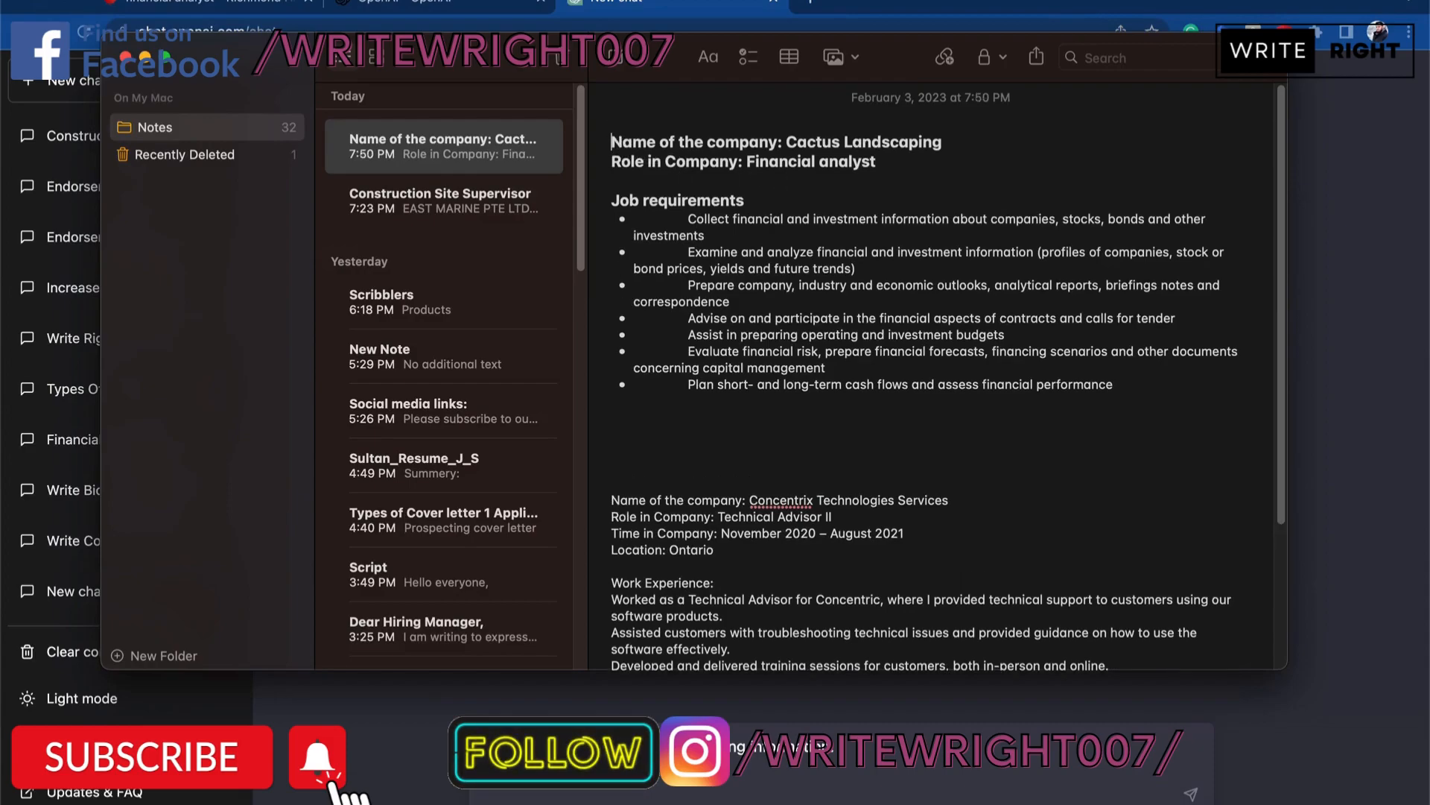
type("Job:")
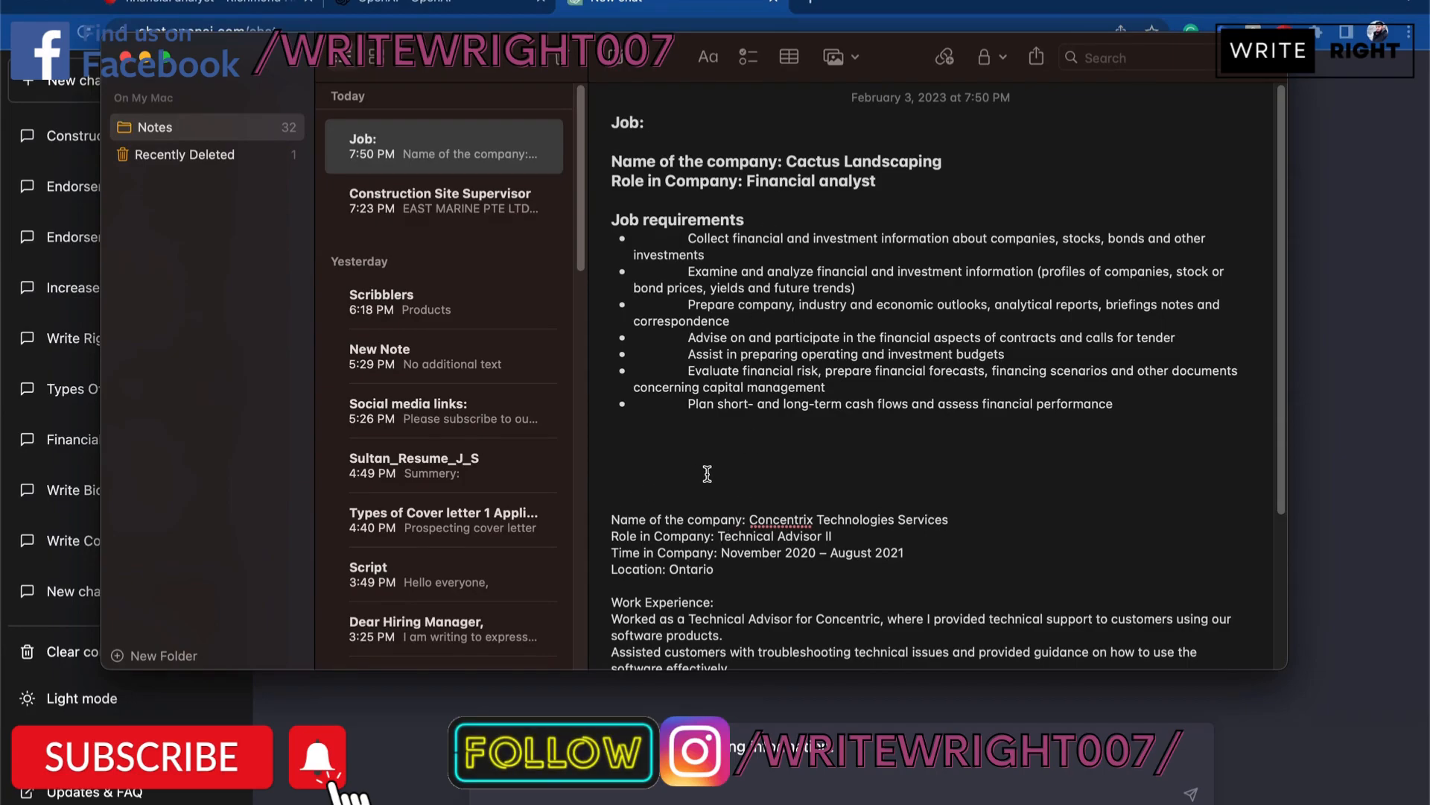
type("Candidate experie")
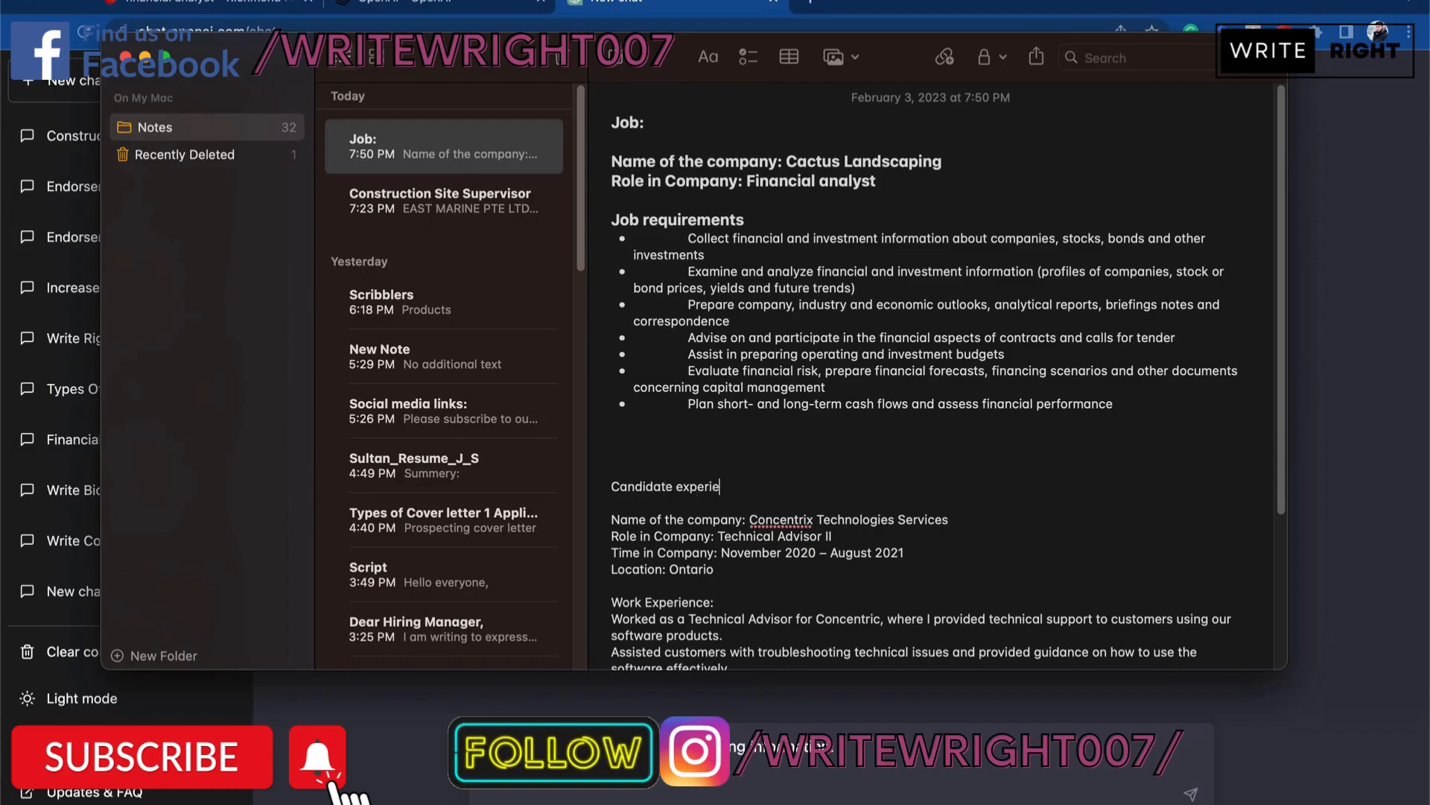
type("nce")
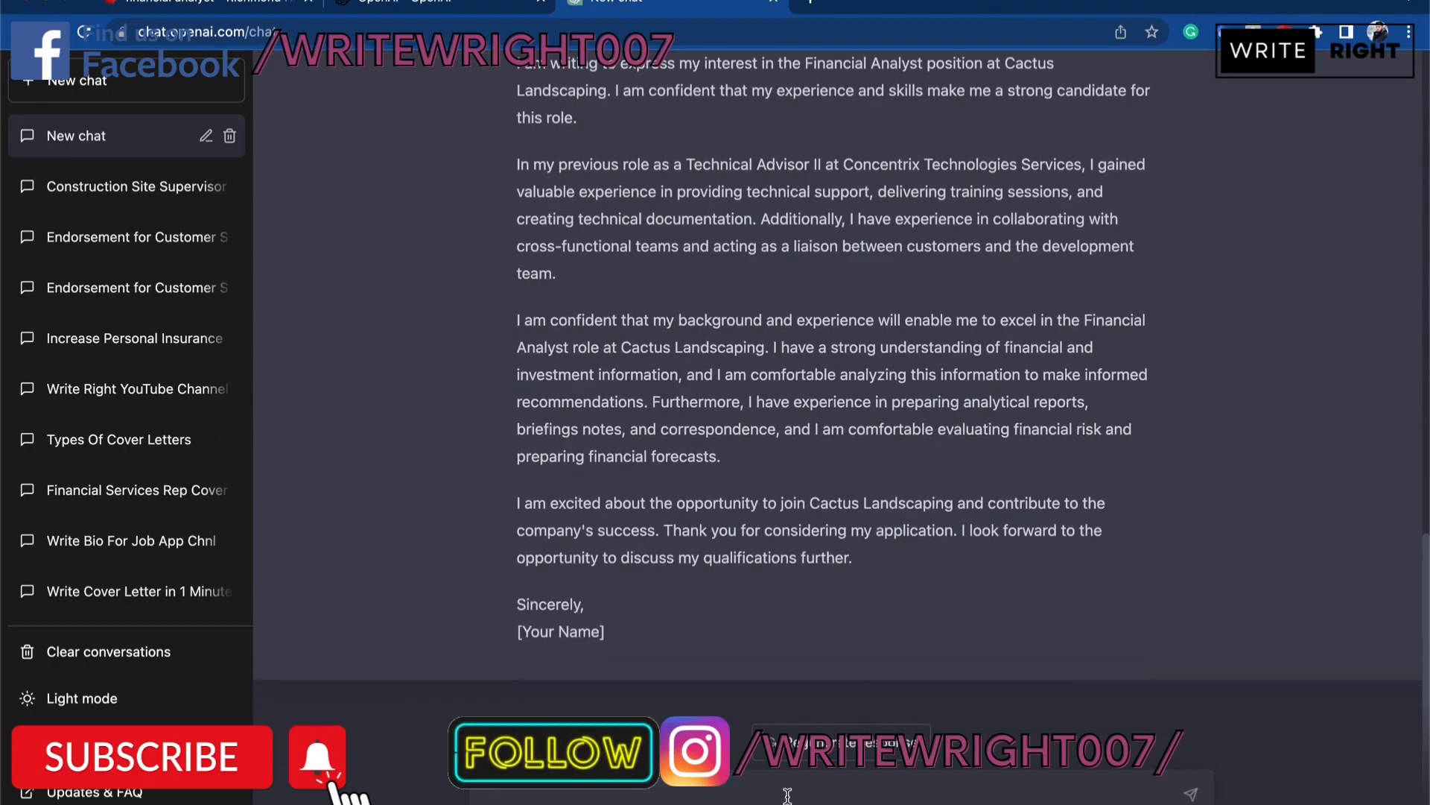
mouse_move(694, 629)
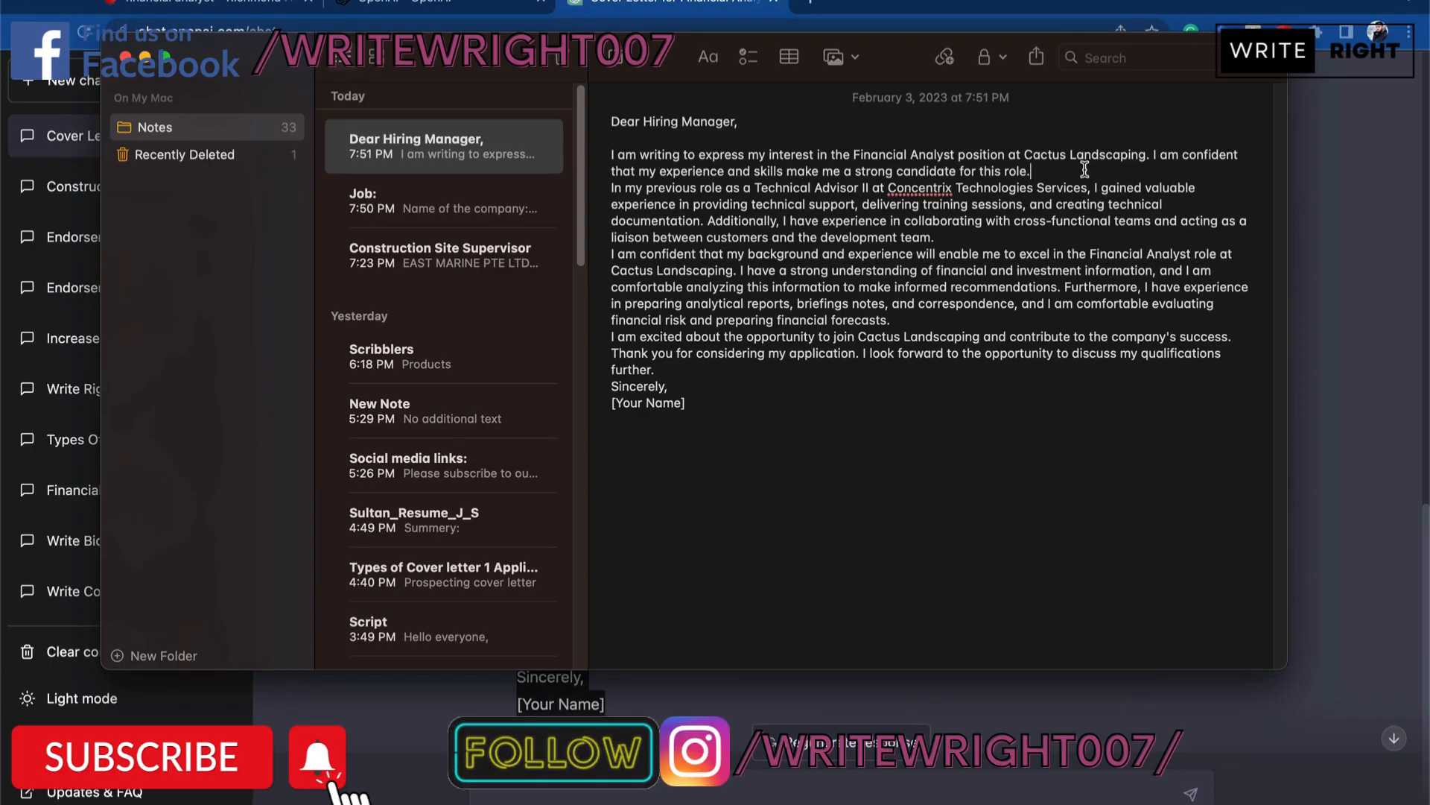
Add blank lines between the pasted cover letter's paragraphs and before the sign-off.
key("Return")
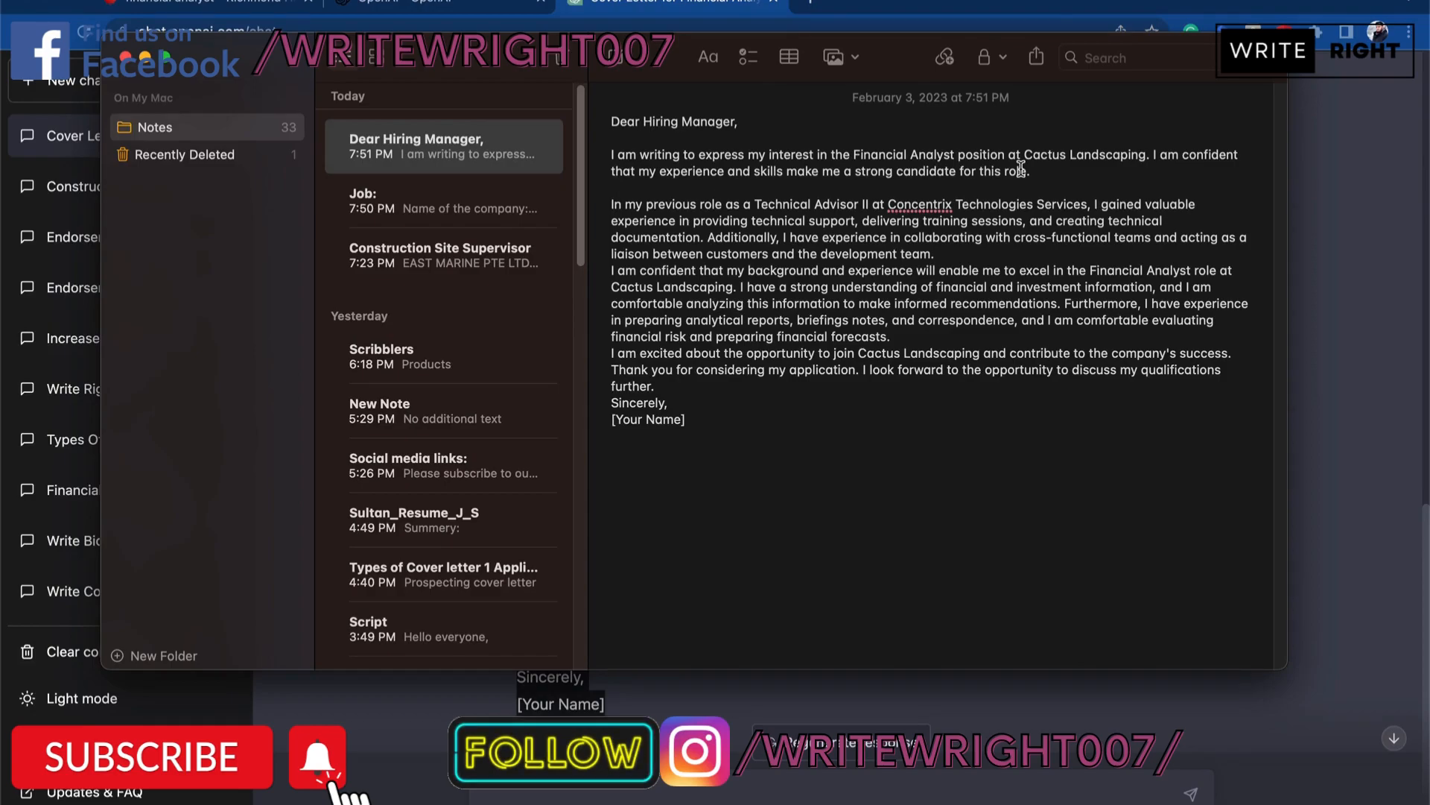
mouse_move(964, 260)
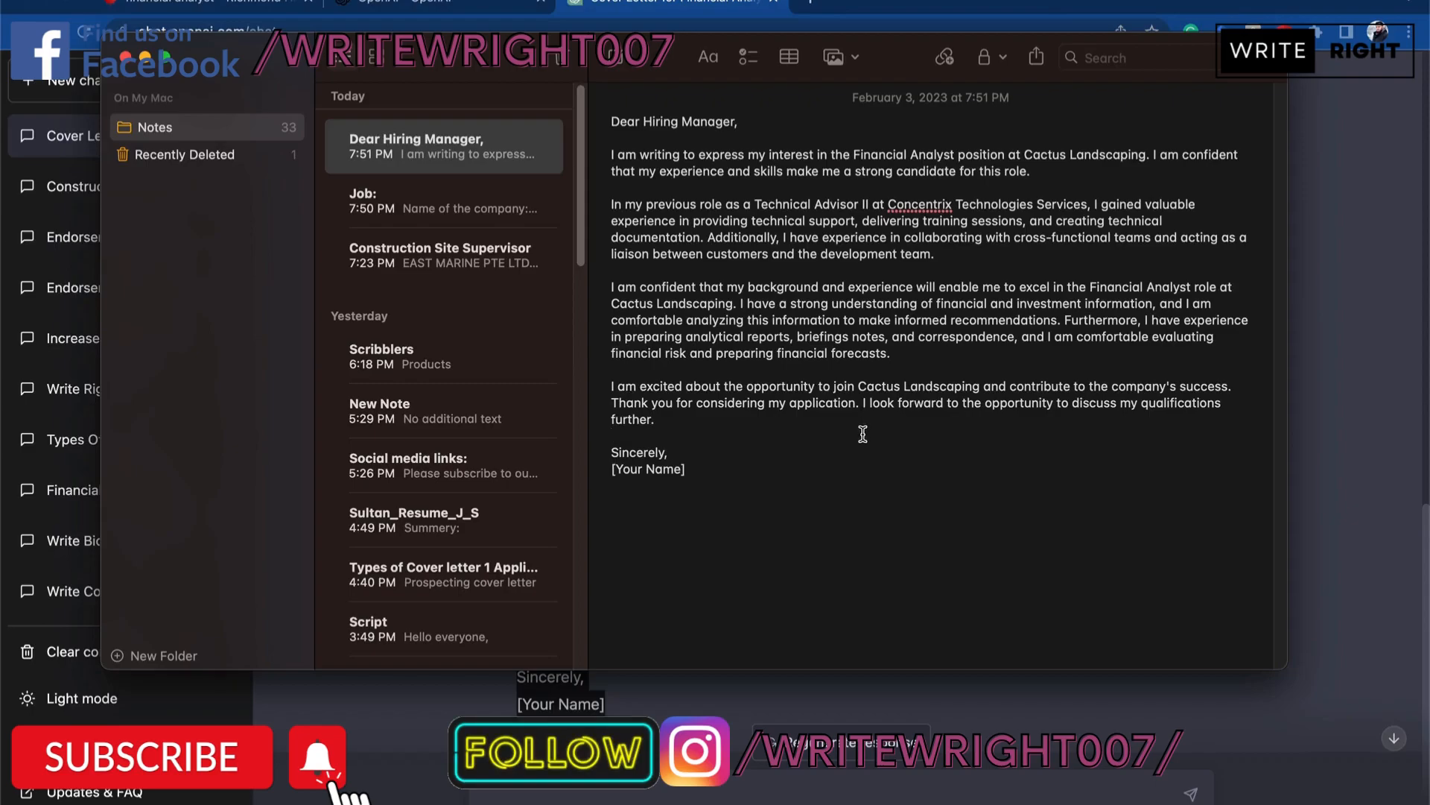
left_click(611, 435)
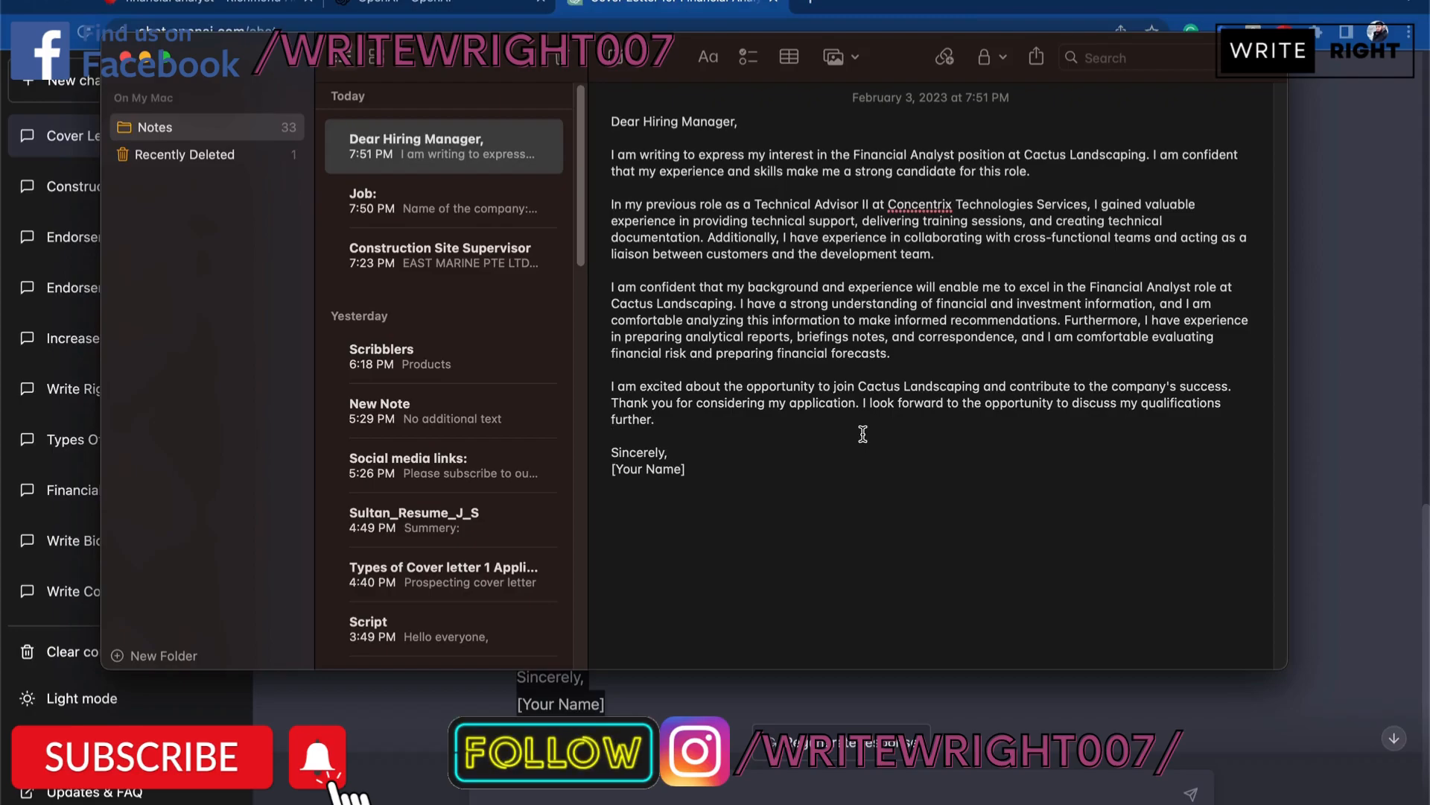
left_click(612, 435)
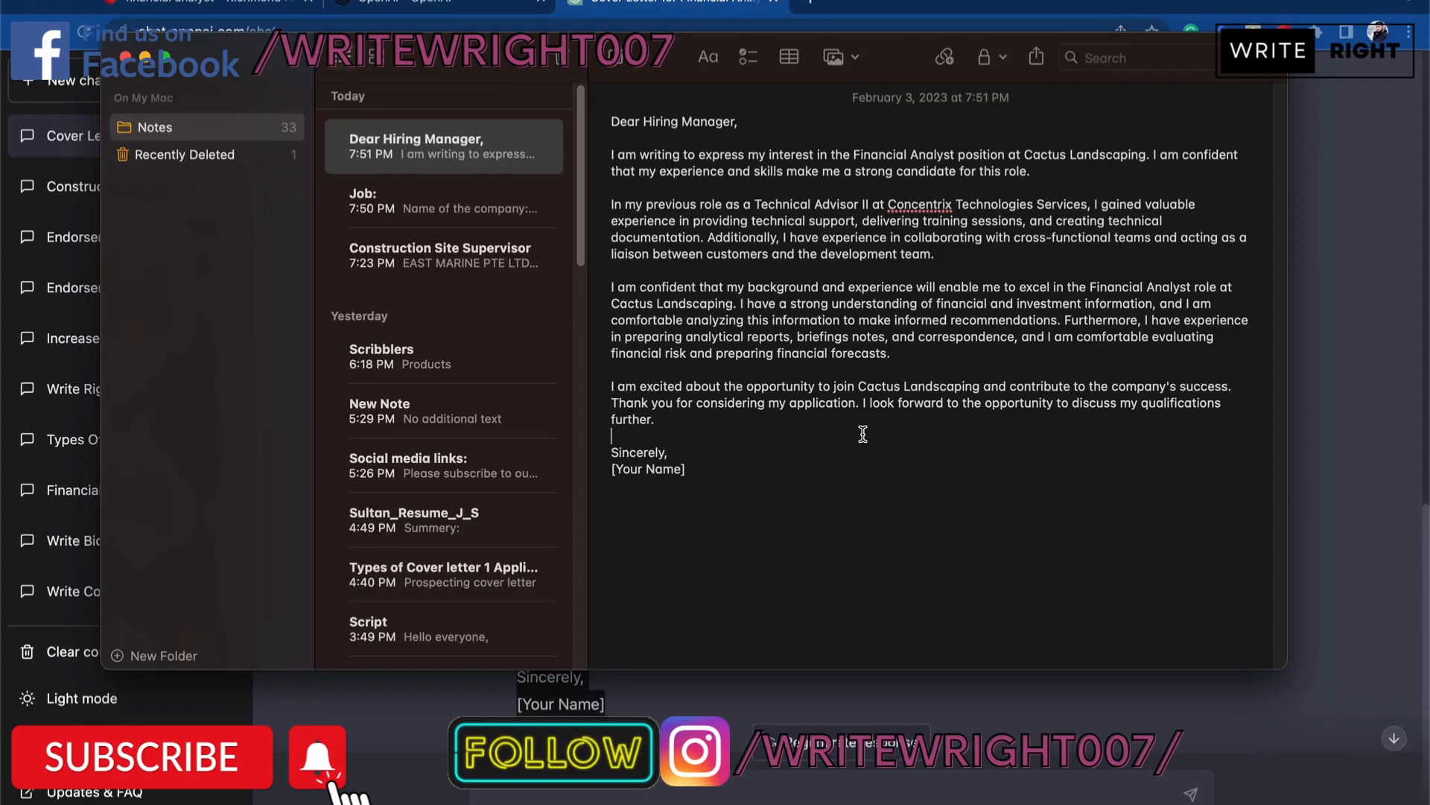